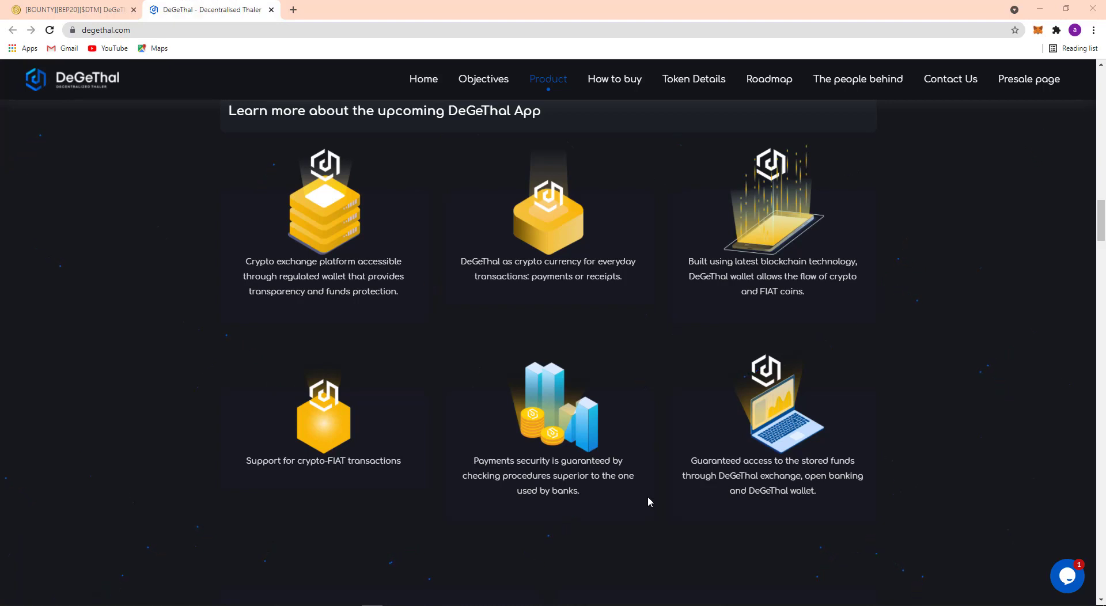
{"action": "mouse_move", "coordinate": [656, 496]}
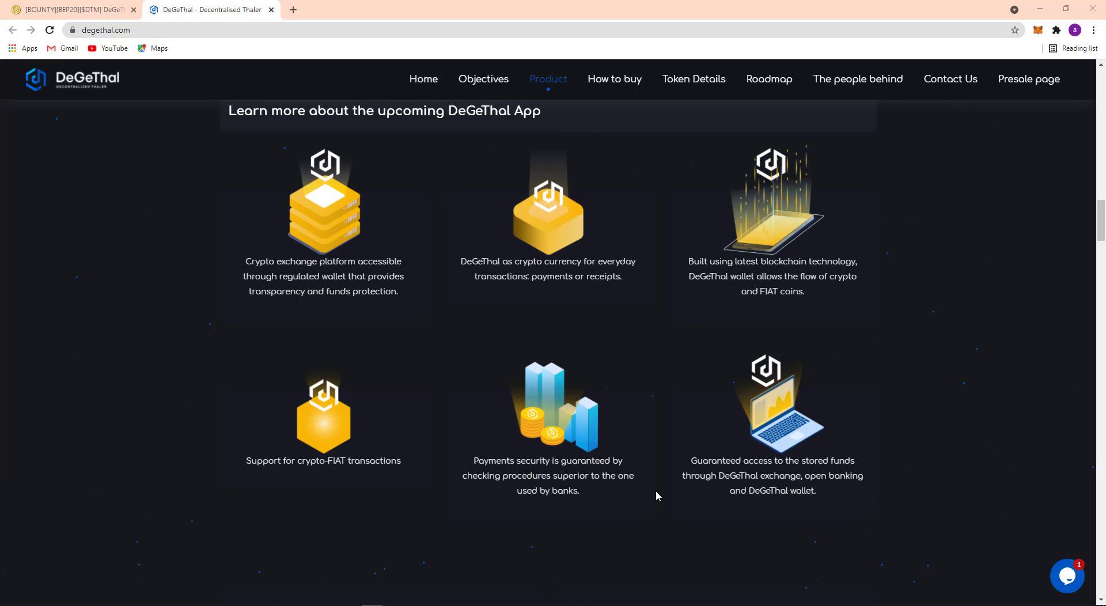
{"action": "mouse_move", "coordinate": [662, 495]}
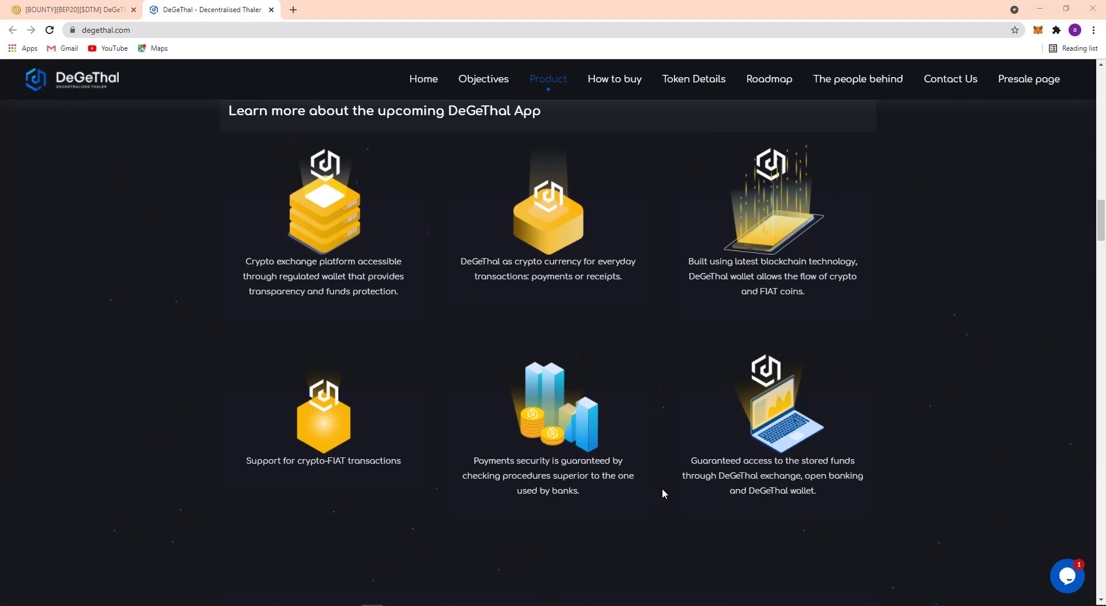
{"action": "mouse_move", "coordinate": [669, 492]}
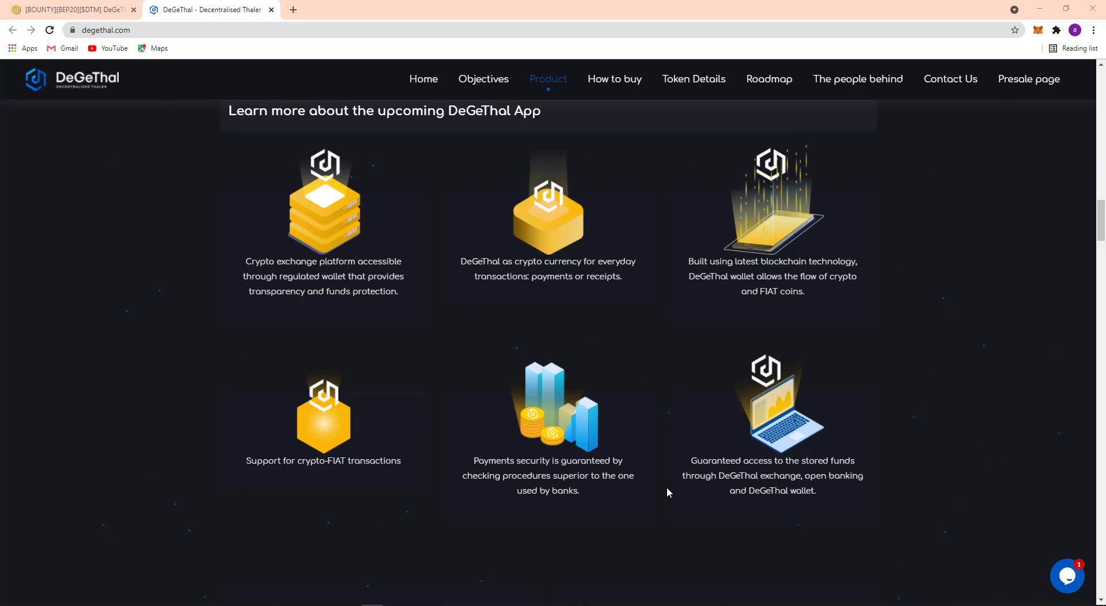
{"action": "mouse_move", "coordinate": [681, 488]}
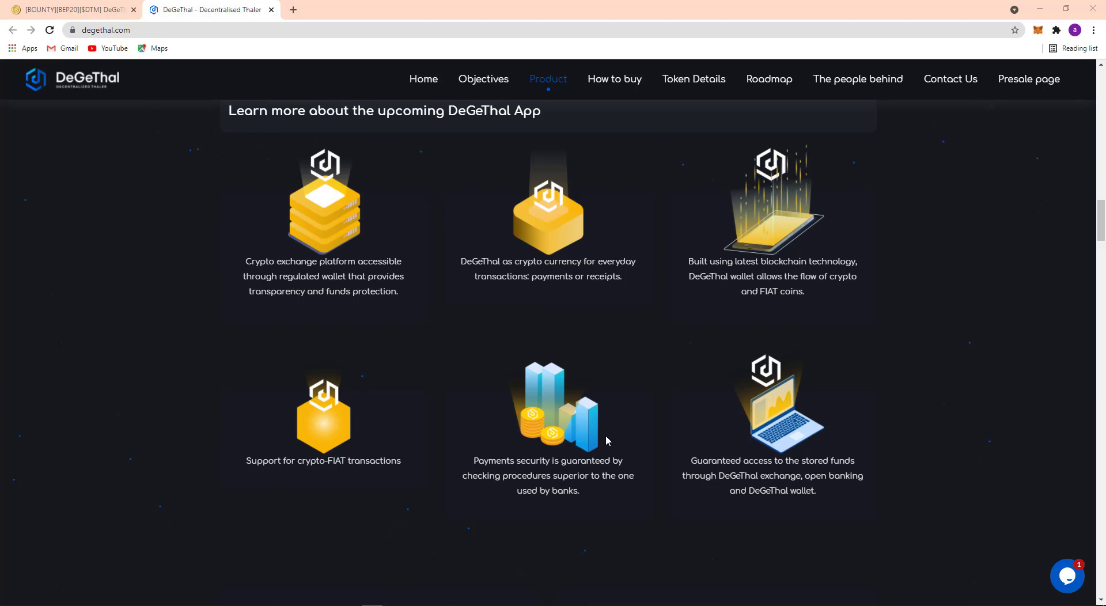
{"action": "mouse_move", "coordinate": [534, 417]}
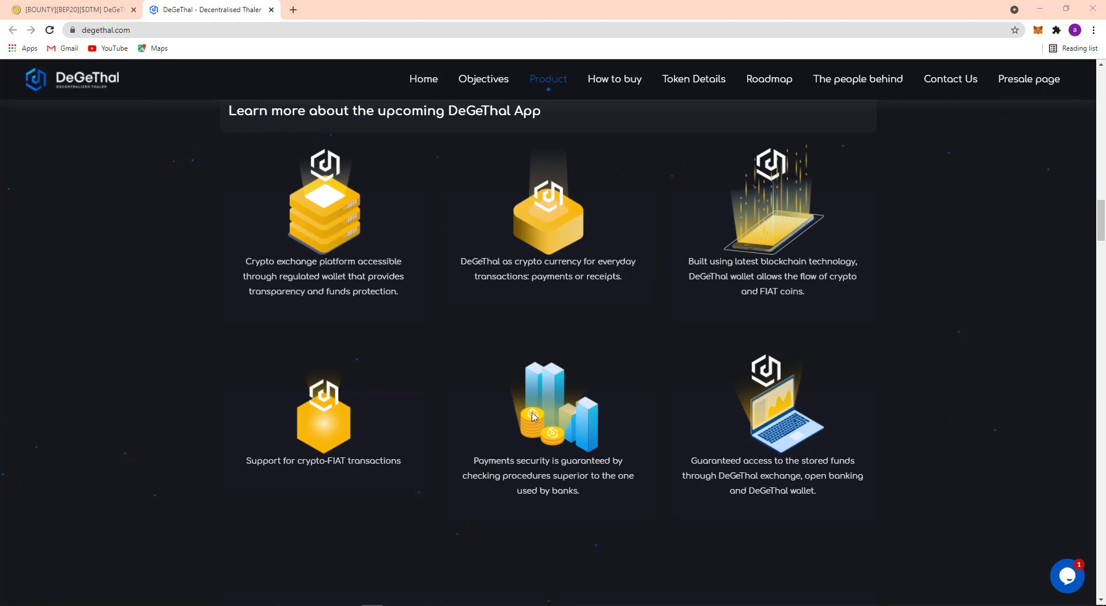
{"action": "mouse_move", "coordinate": [366, 315]}
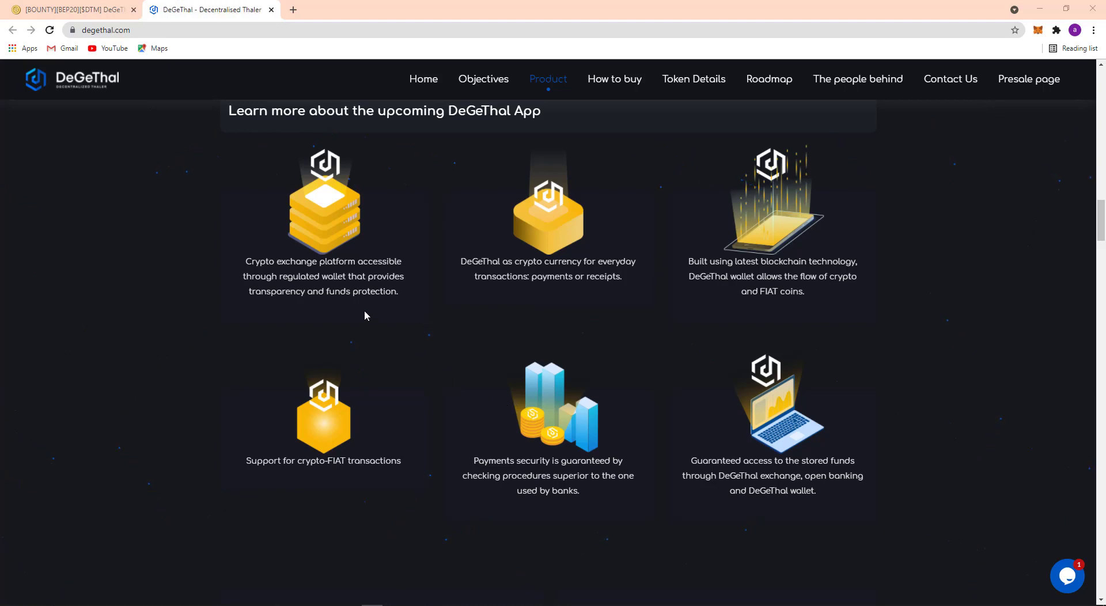
{"action": "mouse_move", "coordinate": [234, 300]}
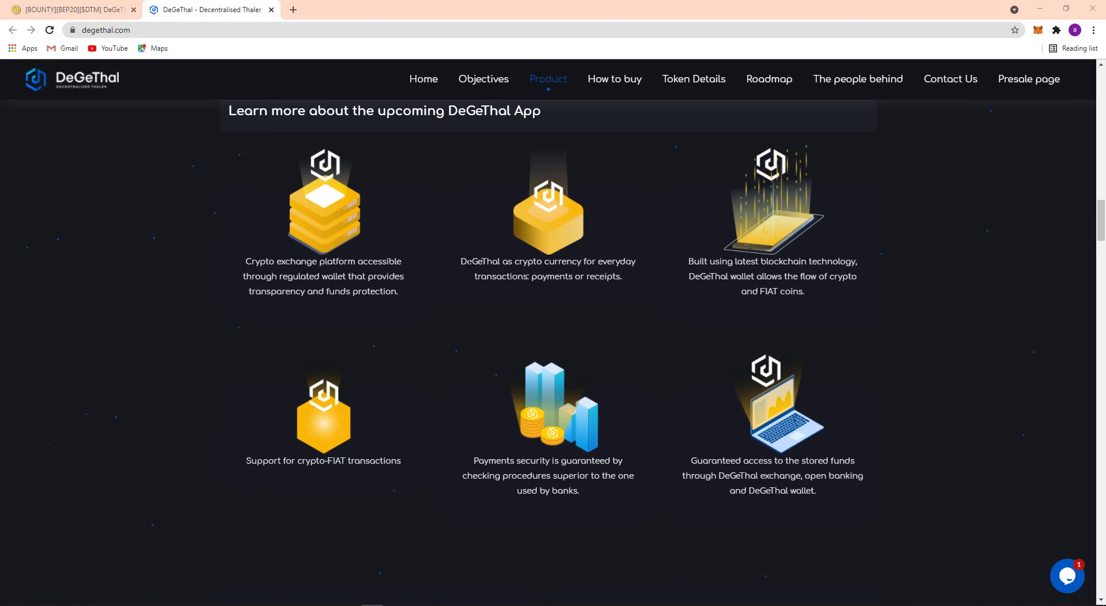
{"action": "mouse_move", "coordinate": [617, 270]}
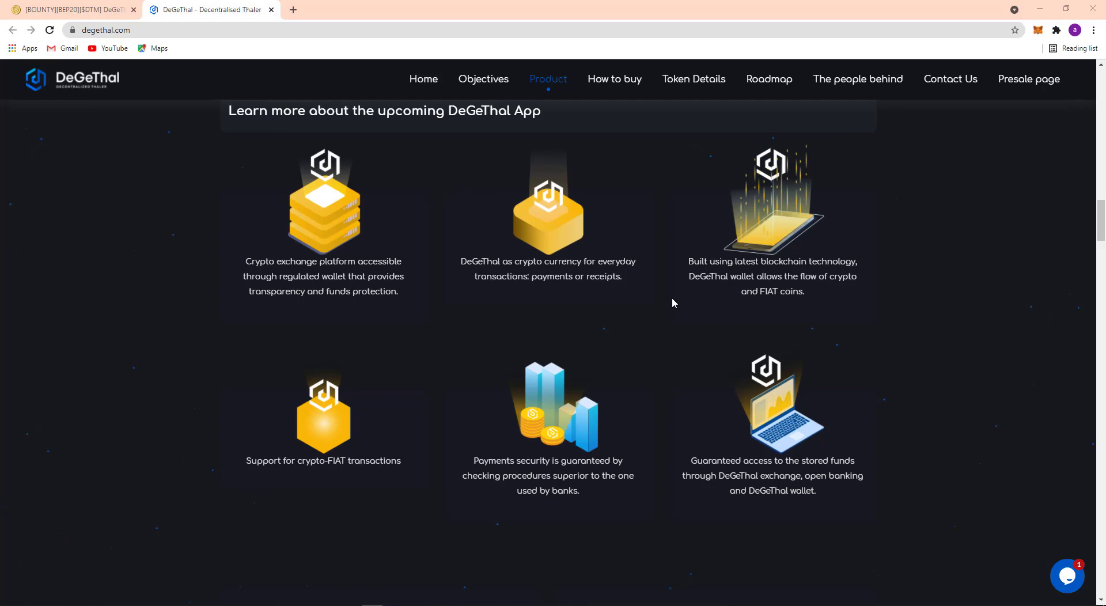
Step: Scroll to the Mobile Banking block listing simple storage, real-time exchange connection and crypto payments
{"action": "scroll", "scroll_direction": "down", "scroll_amount": 3}
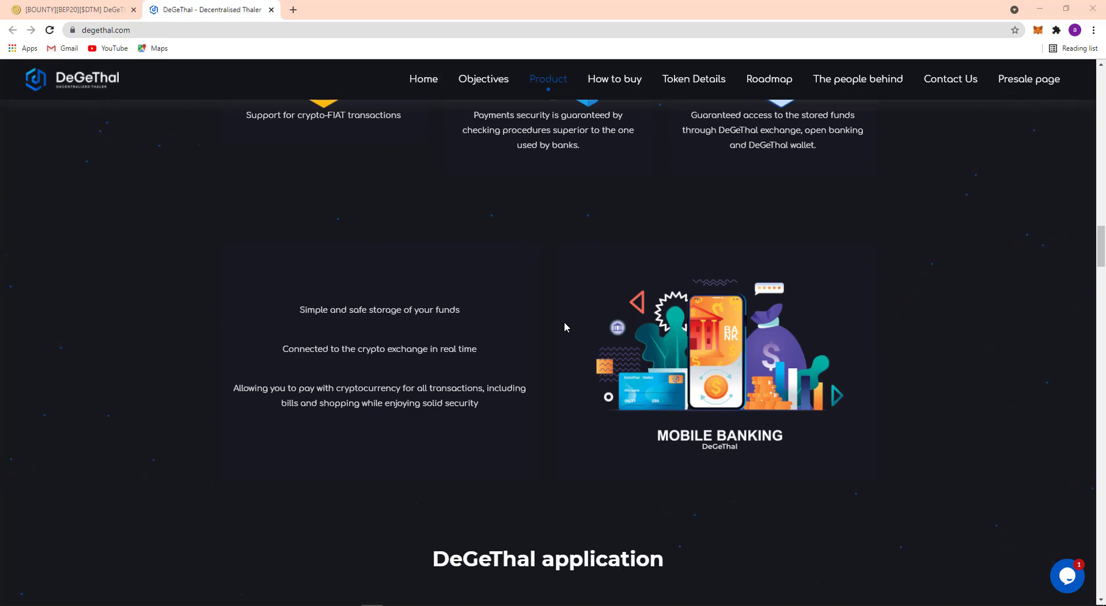
{"action": "mouse_move", "coordinate": [578, 323]}
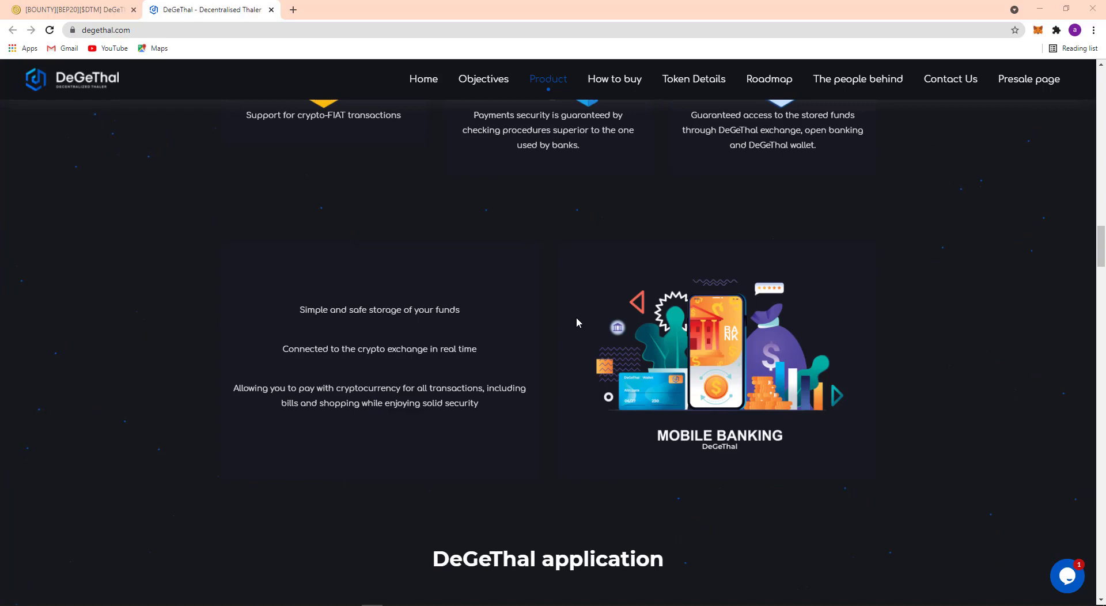
Step: Scroll through the app screenshots for cards, balances and history down to Convert and Turnkey
{"action": "scroll", "scroll_direction": "down", "scroll_amount": 3}
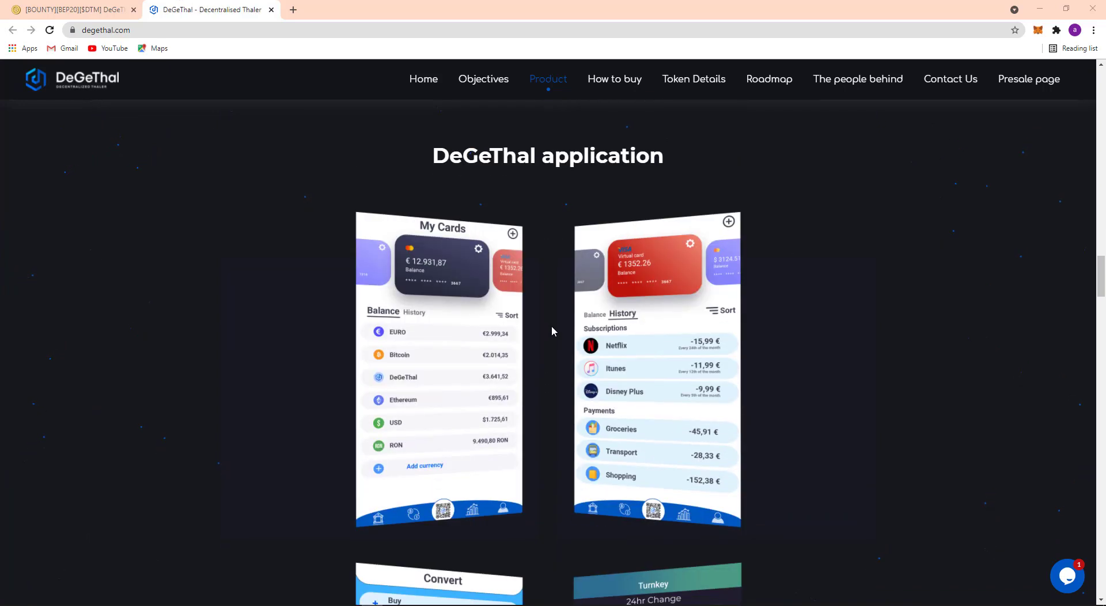
{"action": "mouse_move", "coordinate": [550, 331]}
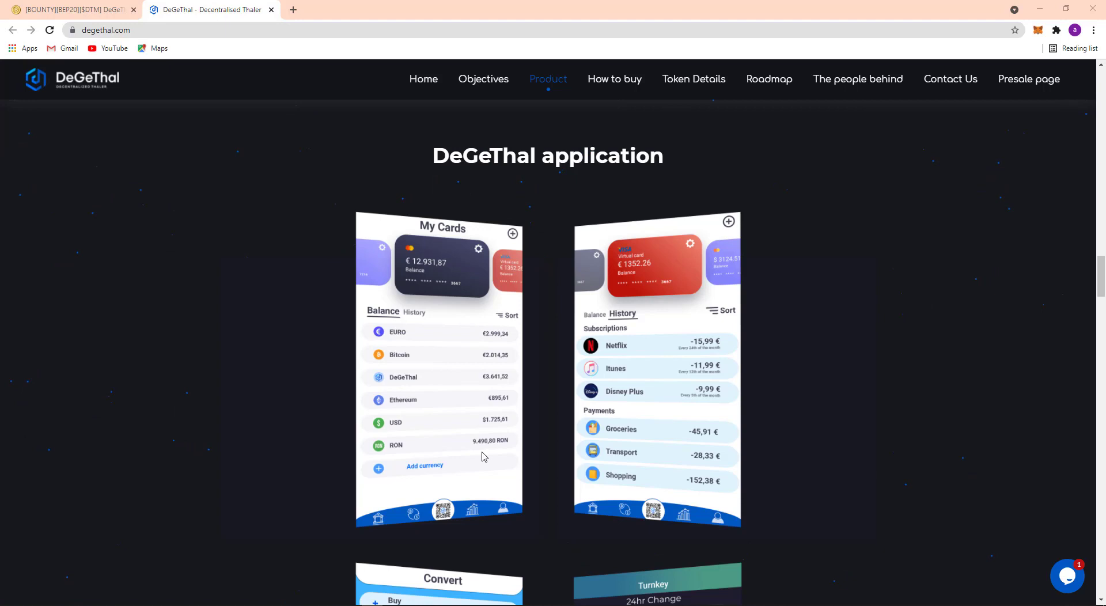
{"action": "scroll", "scroll_direction": "down", "scroll_amount": 3}
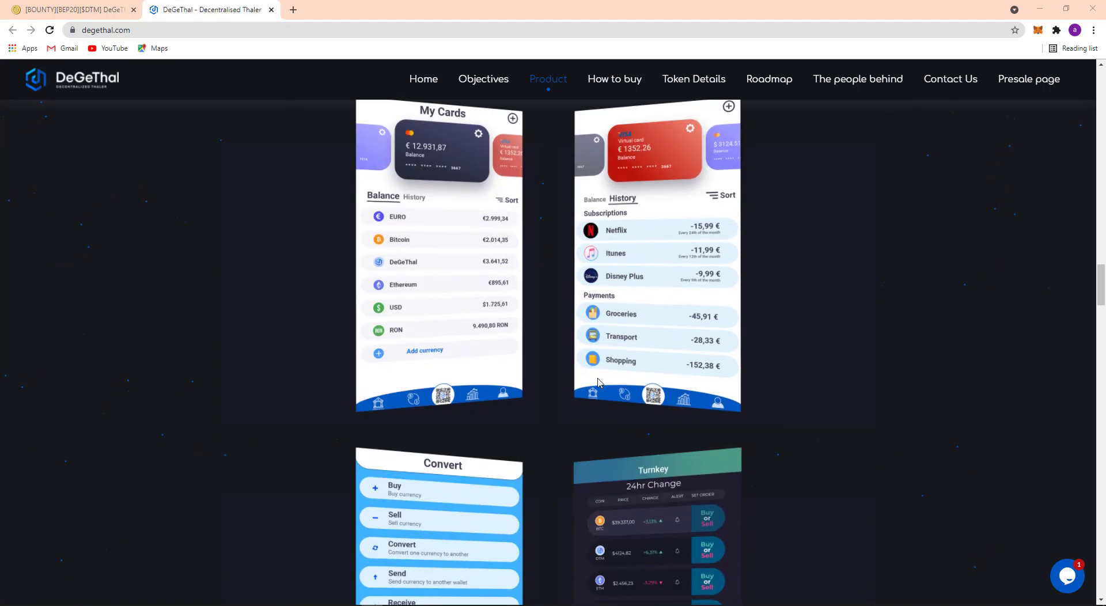
{"action": "mouse_move", "coordinate": [555, 386]}
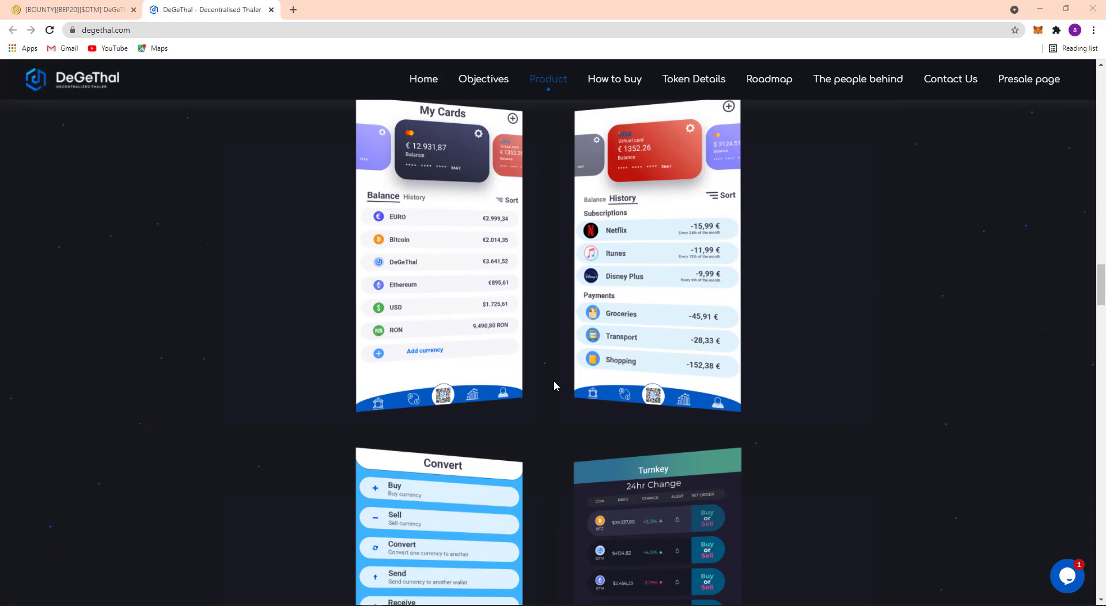
{"action": "scroll", "scroll_direction": "down", "scroll_amount": 3}
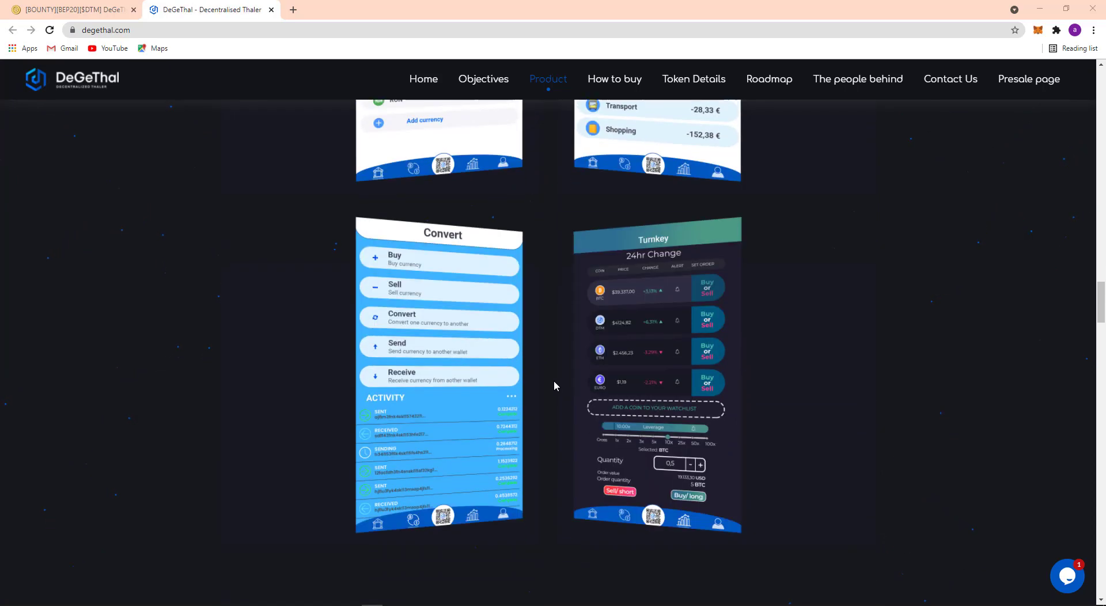
Step: Reach How to buy and play the 'How to setup DeGeThal on Trust Wallet' video
{"action": "scroll", "scroll_direction": "down", "scroll_amount": 3}
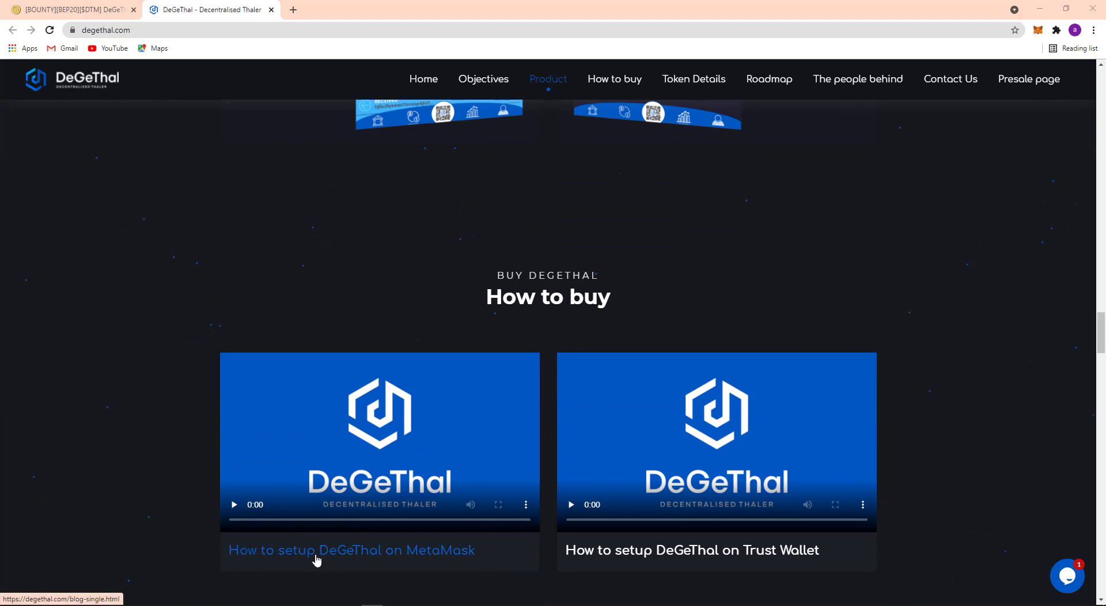
{"action": "mouse_move", "coordinate": [604, 558]}
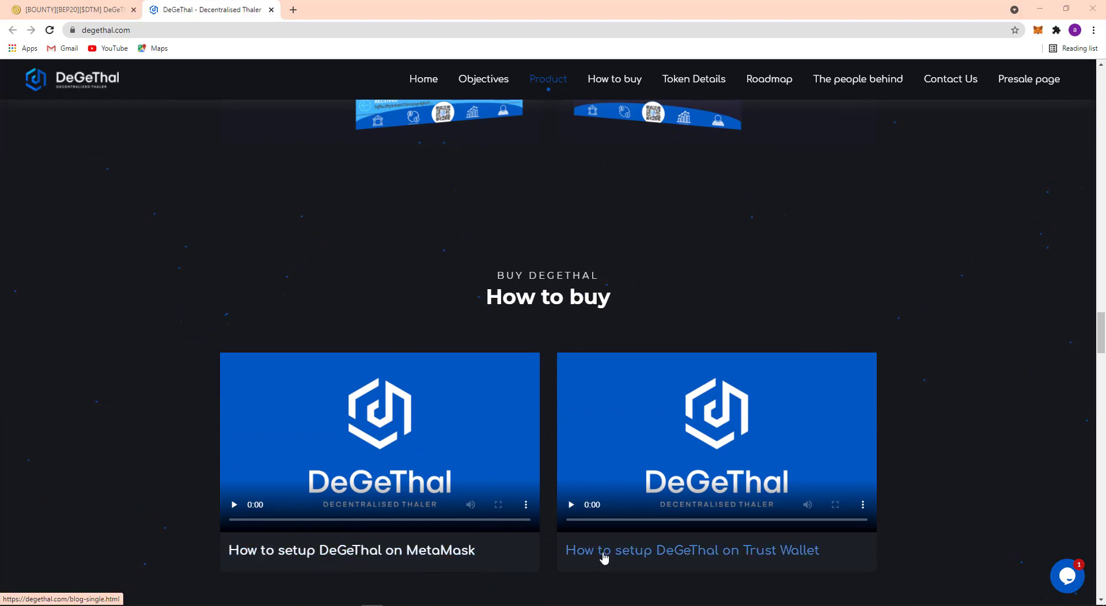
{"action": "mouse_move", "coordinate": [773, 559]}
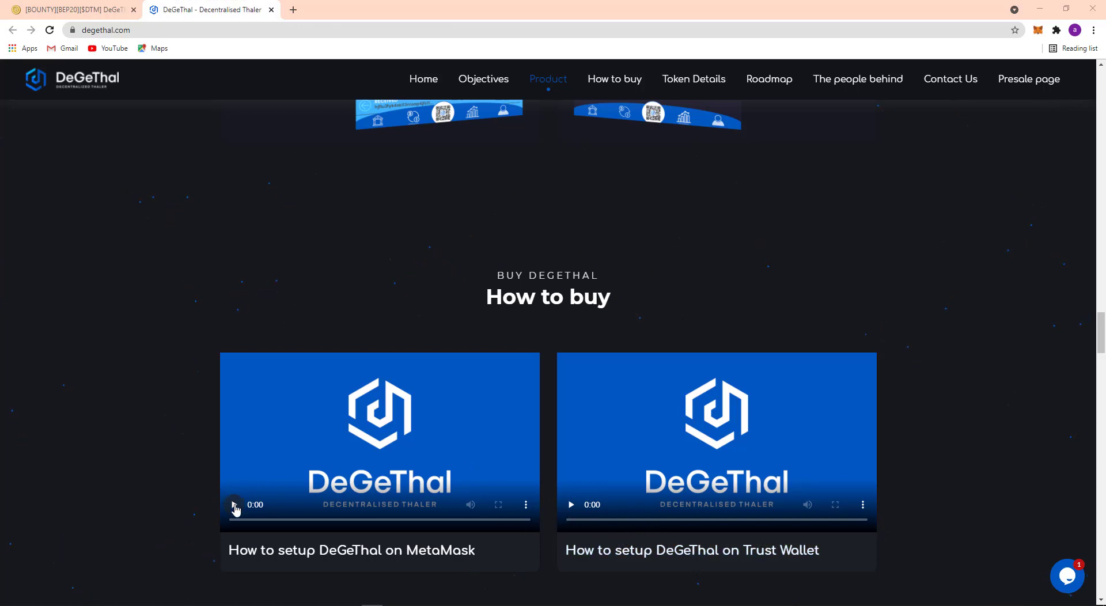
{"action": "left_click", "coordinate": [570, 504]}
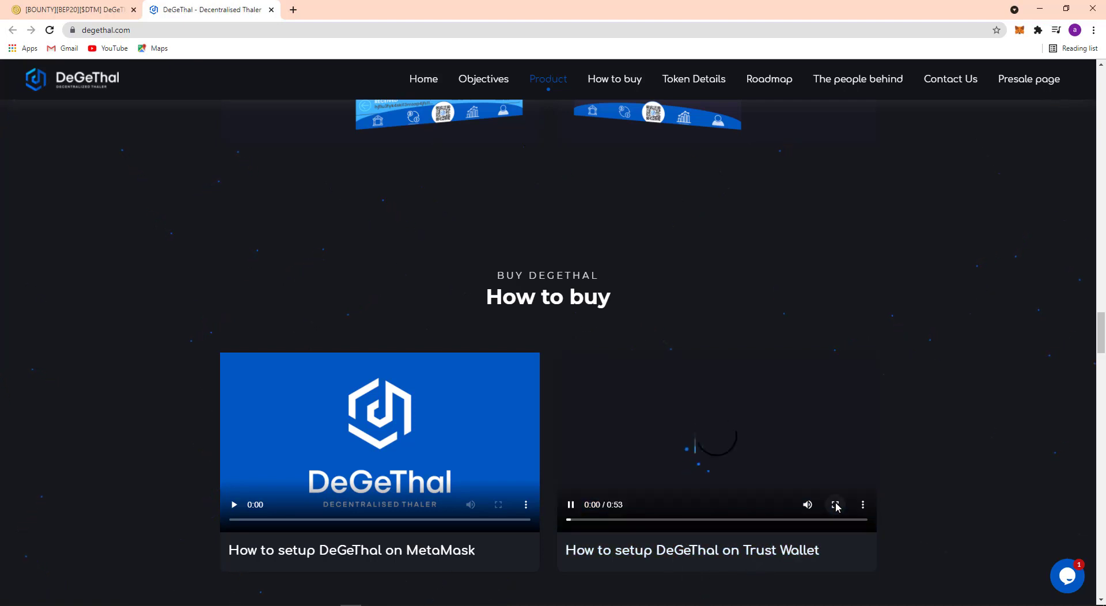
Step: Watch the Trust Wallet video full screen to its end, then exit full screen
{"action": "left_click", "coordinate": [835, 504]}
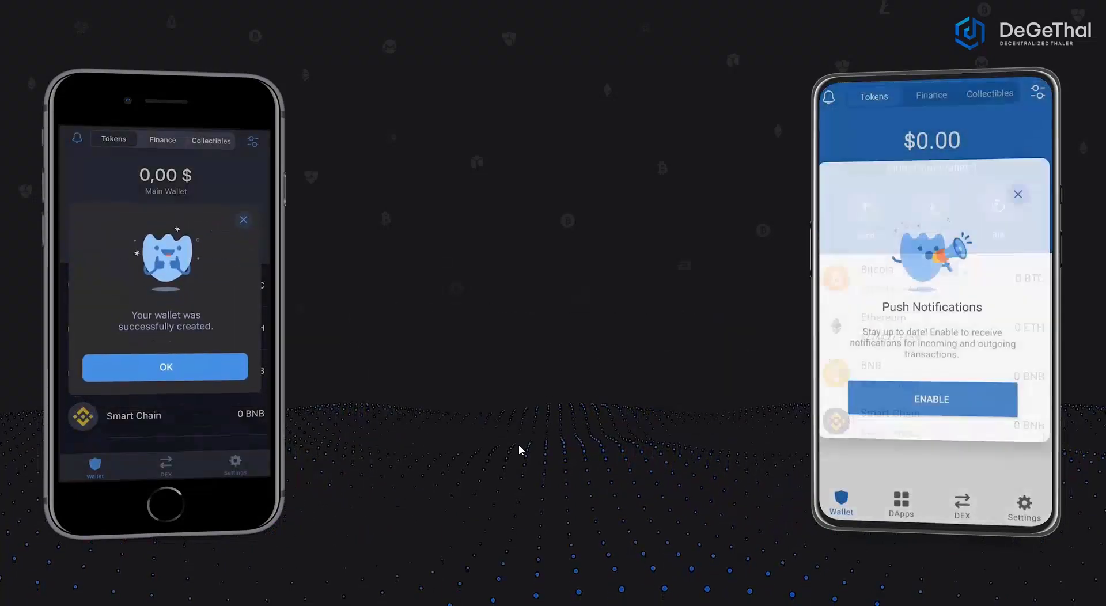
{"action": "left_click", "coordinate": [166, 367]}
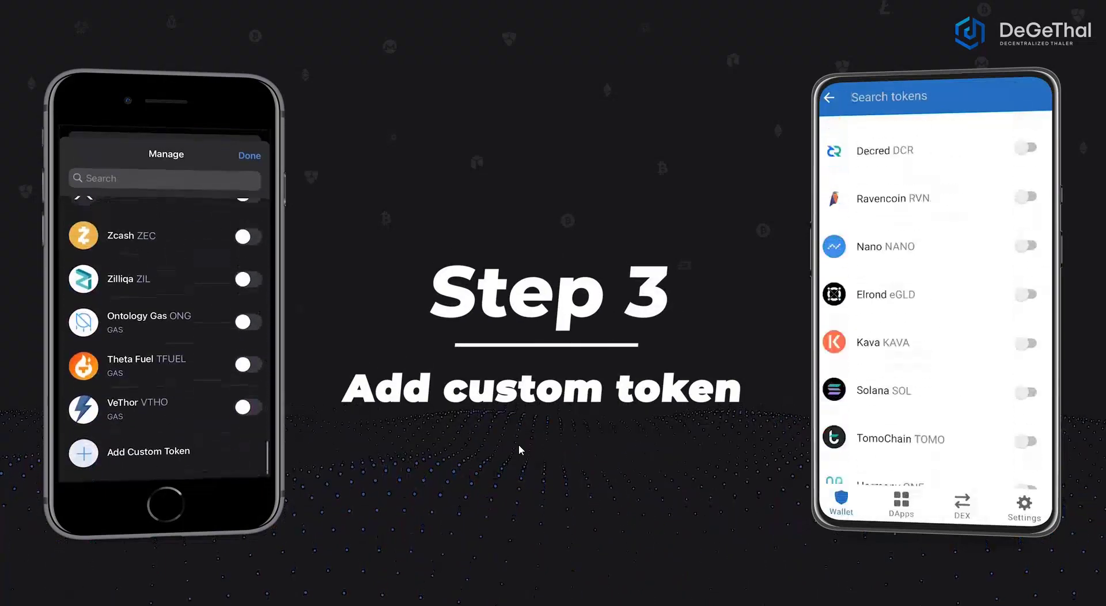
{"action": "left_click", "coordinate": [148, 452]}
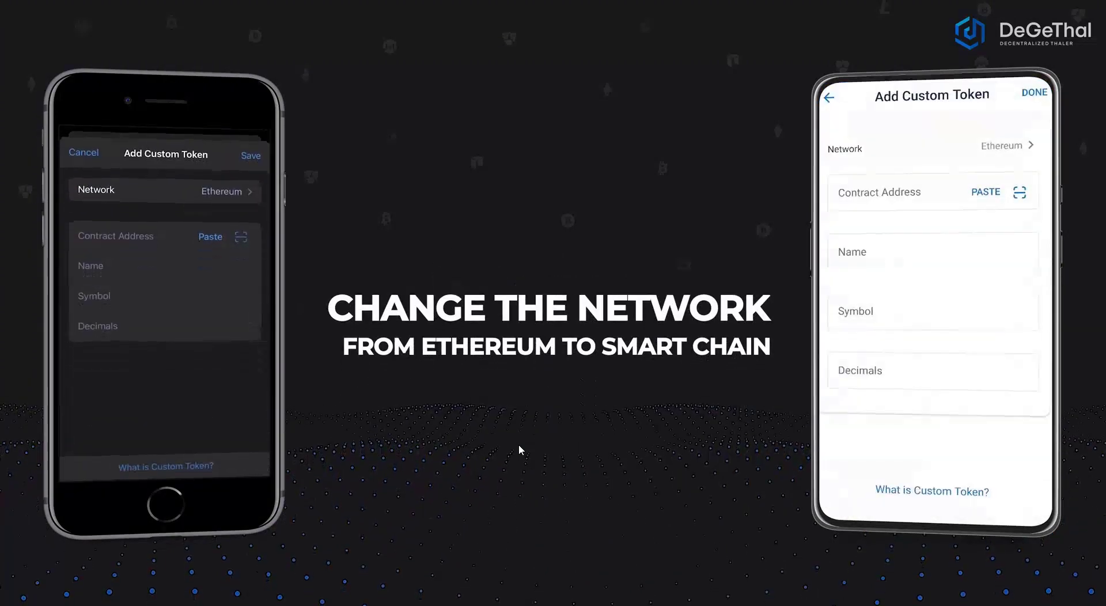
{"action": "left_click", "coordinate": [1006, 146]}
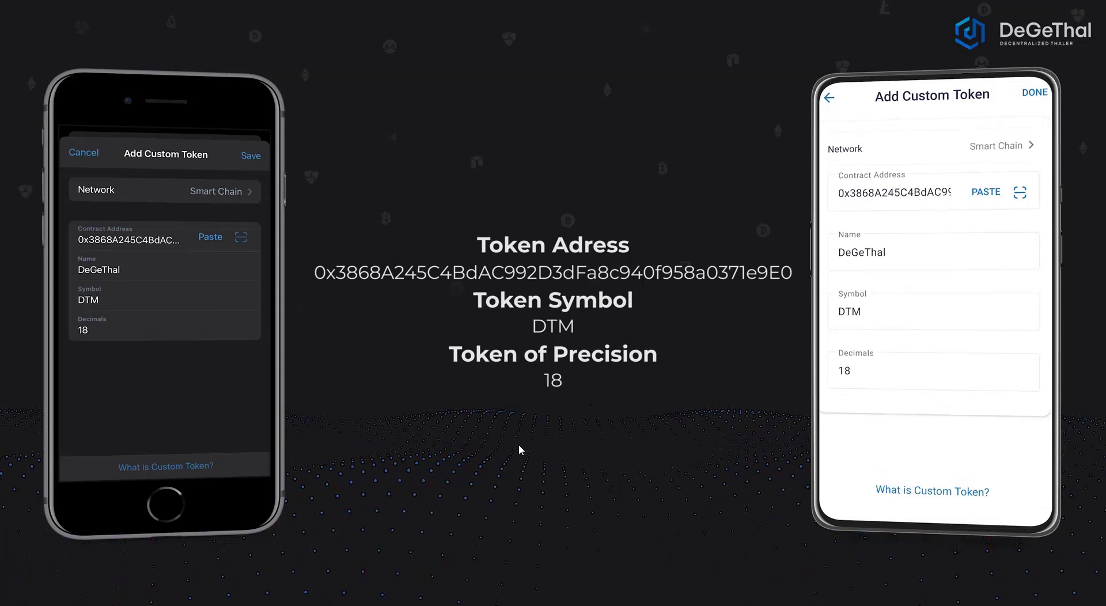
{"action": "left_click", "coordinate": [1035, 92]}
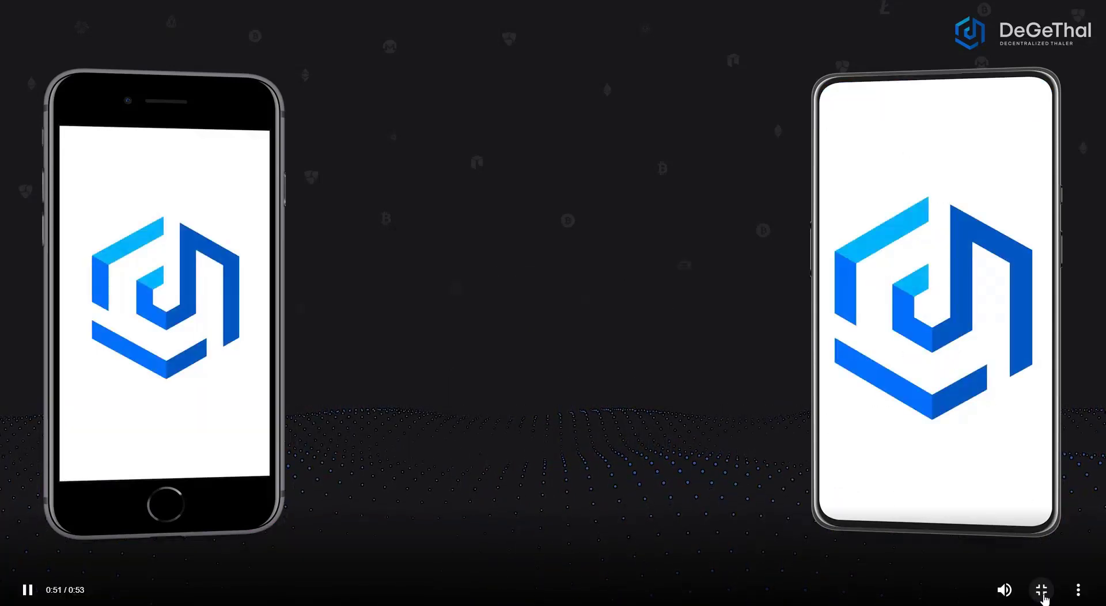
{"action": "left_click", "coordinate": [1043, 590]}
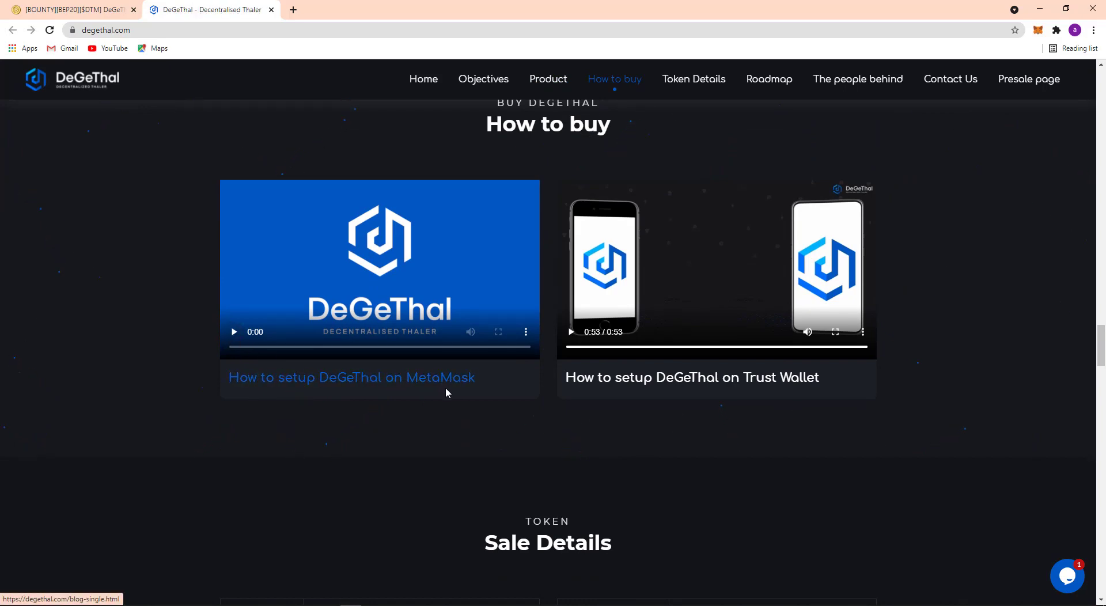
Step: Scroll past the Sale Details table to the Token Allocation chart showing Sale at 50.00%
{"action": "scroll", "scroll_direction": "down", "scroll_amount": 3}
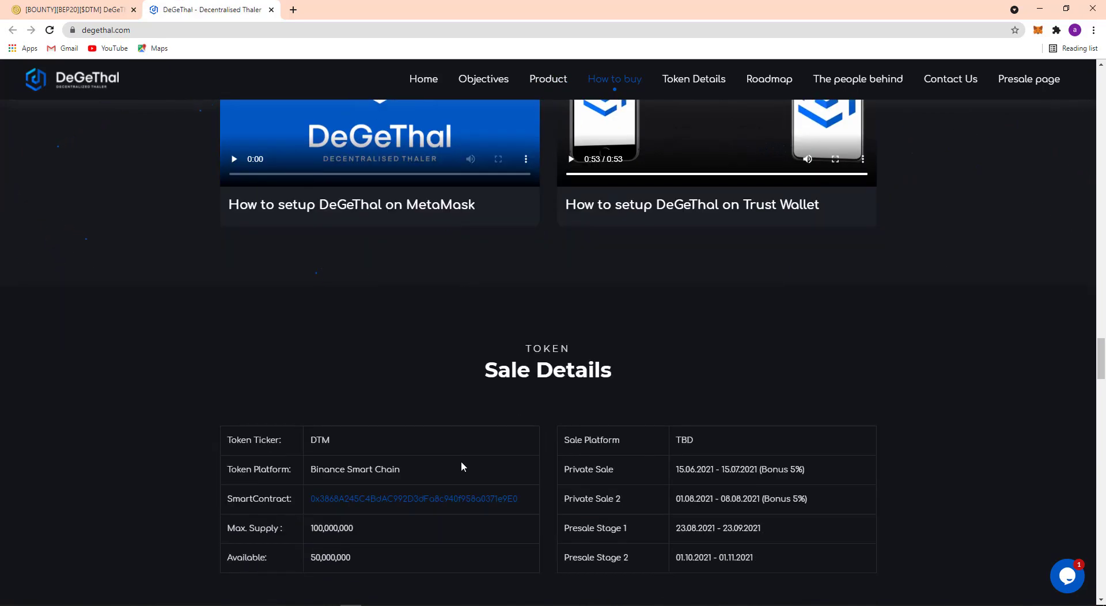
{"action": "mouse_move", "coordinate": [465, 343]}
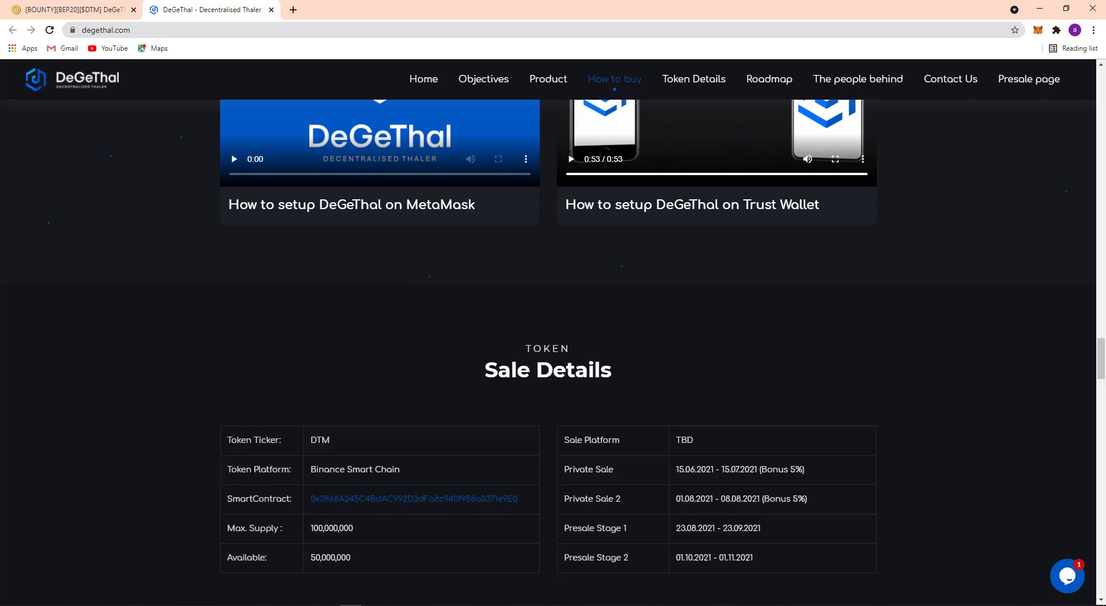
{"action": "mouse_move", "coordinate": [262, 511]}
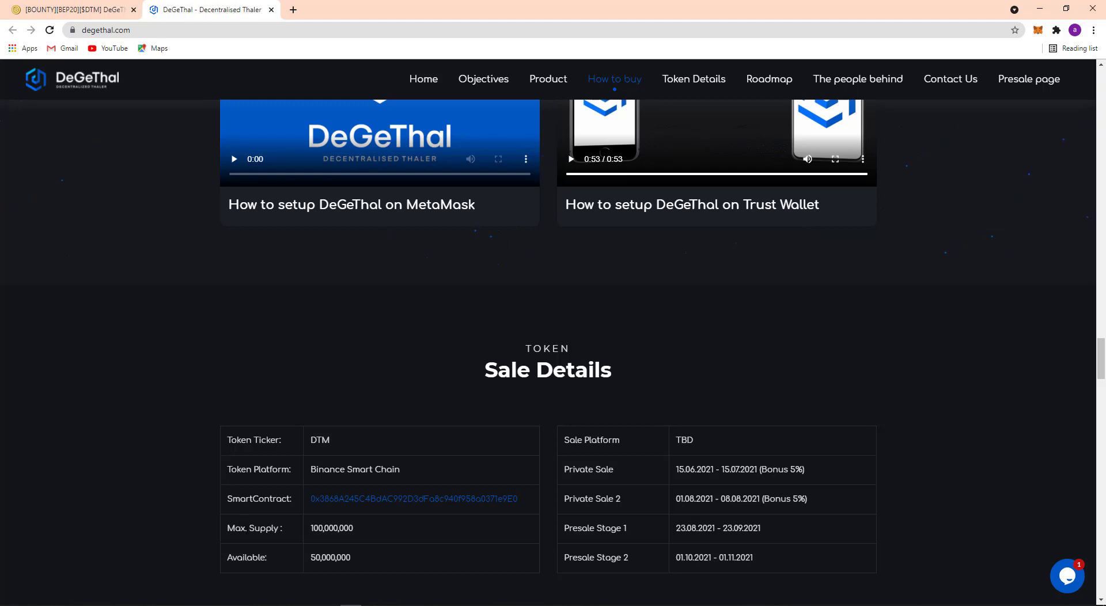
{"action": "mouse_move", "coordinate": [253, 573]}
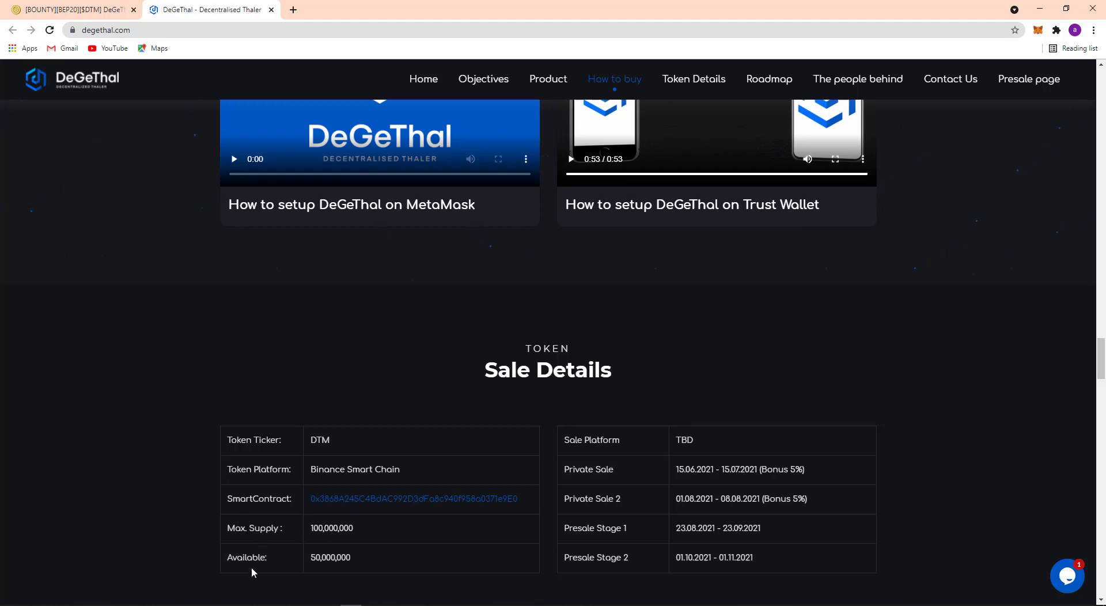
{"action": "mouse_move", "coordinate": [319, 569]}
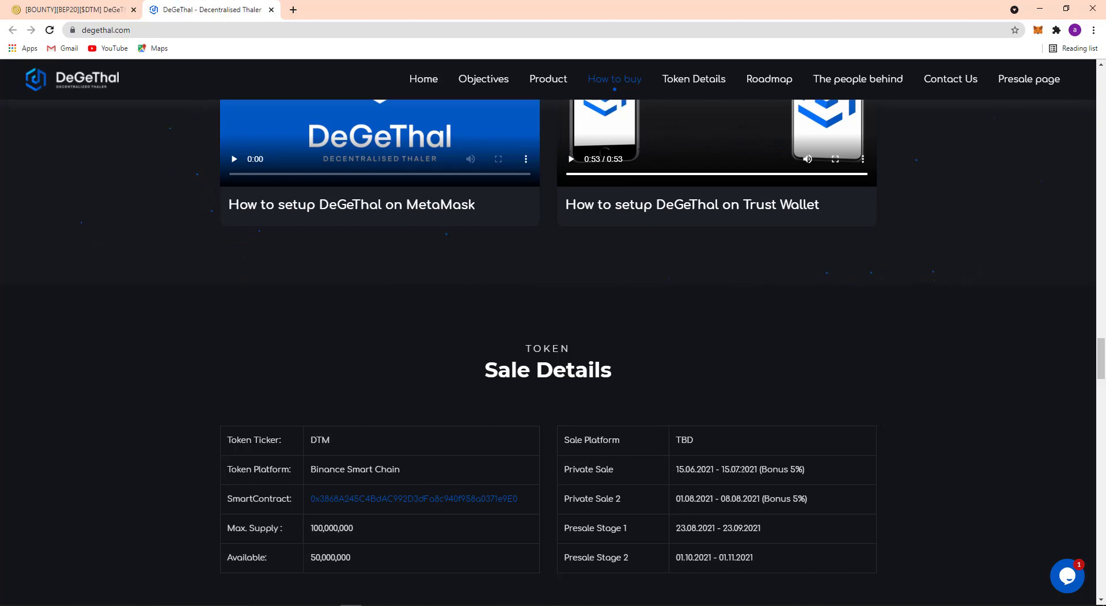
{"action": "mouse_move", "coordinate": [566, 522]}
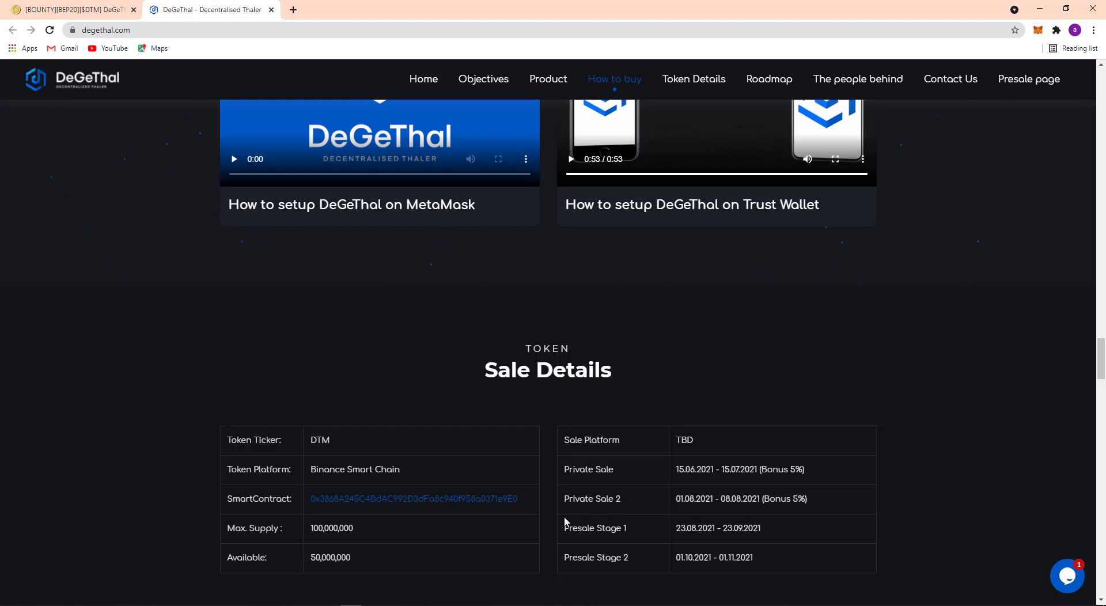
{"action": "mouse_move", "coordinate": [597, 488]}
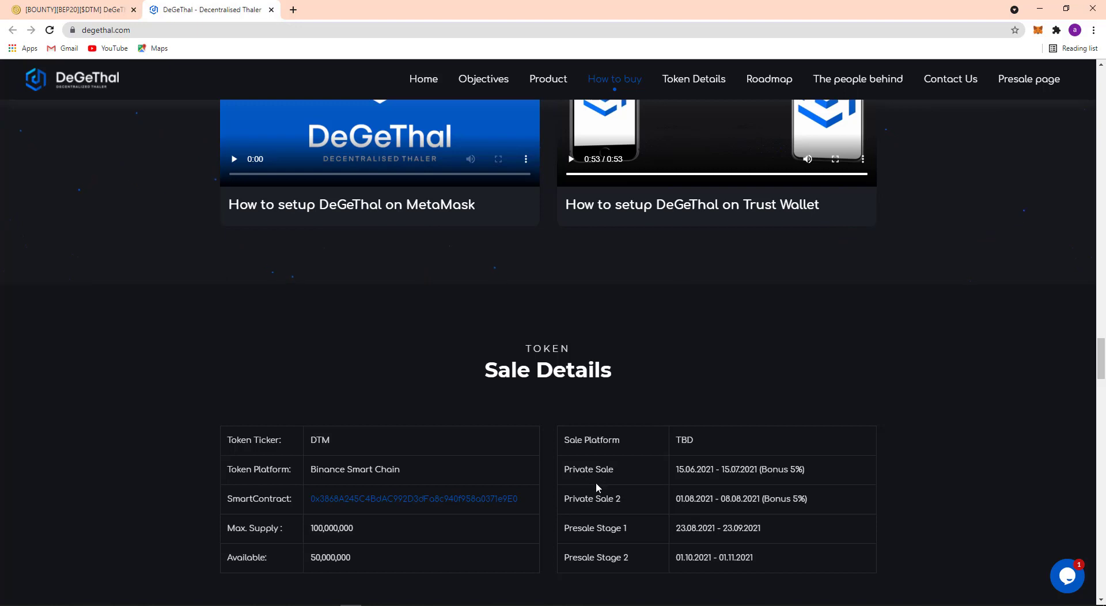
{"action": "mouse_move", "coordinate": [768, 514]}
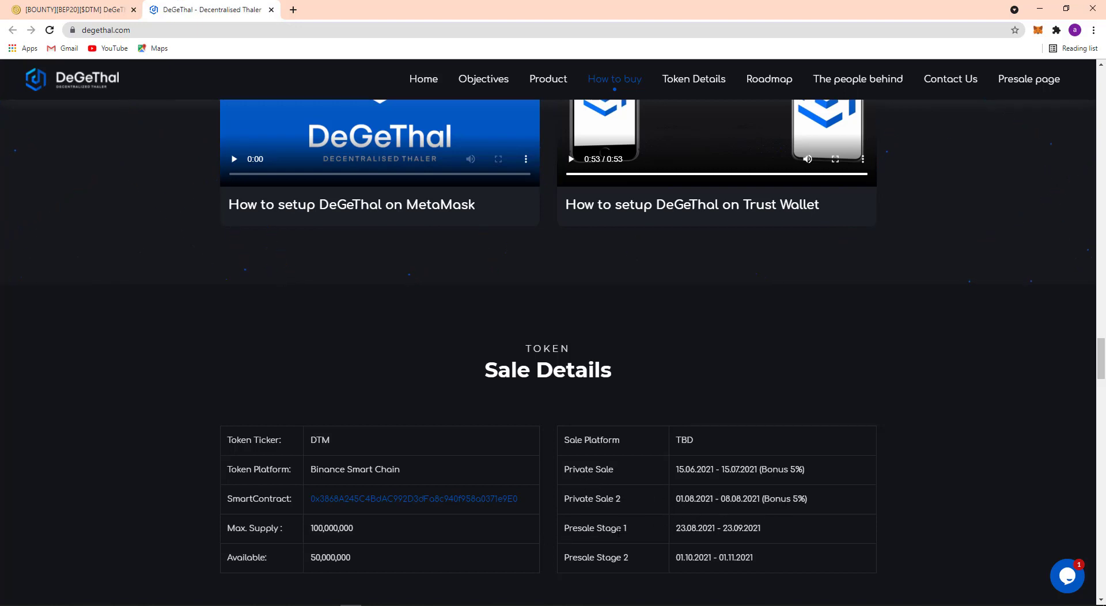
{"action": "mouse_move", "coordinate": [654, 565]}
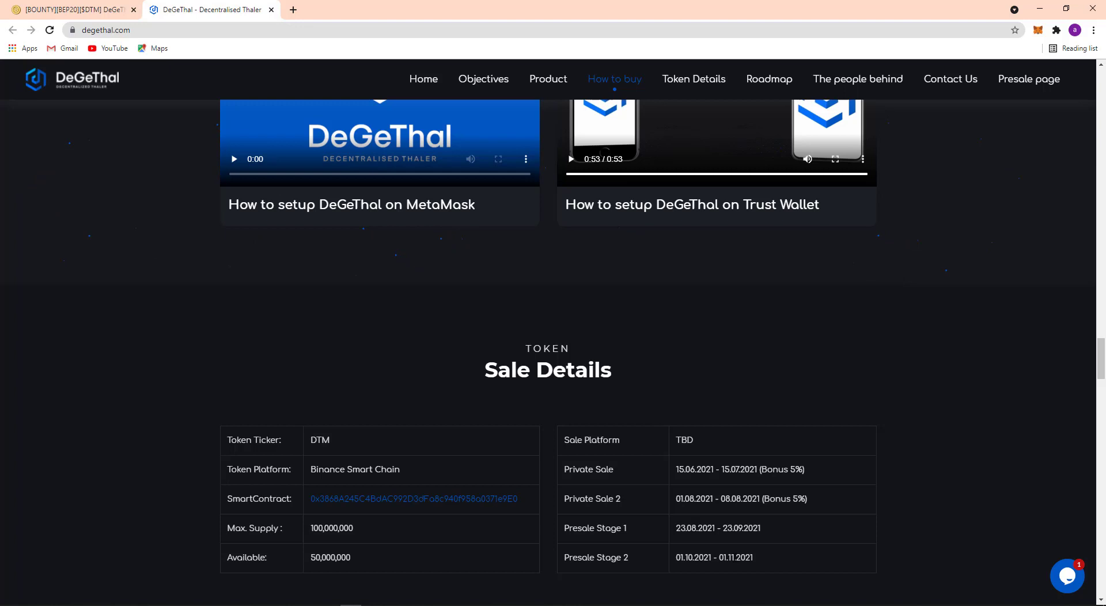
{"action": "mouse_move", "coordinate": [694, 555]}
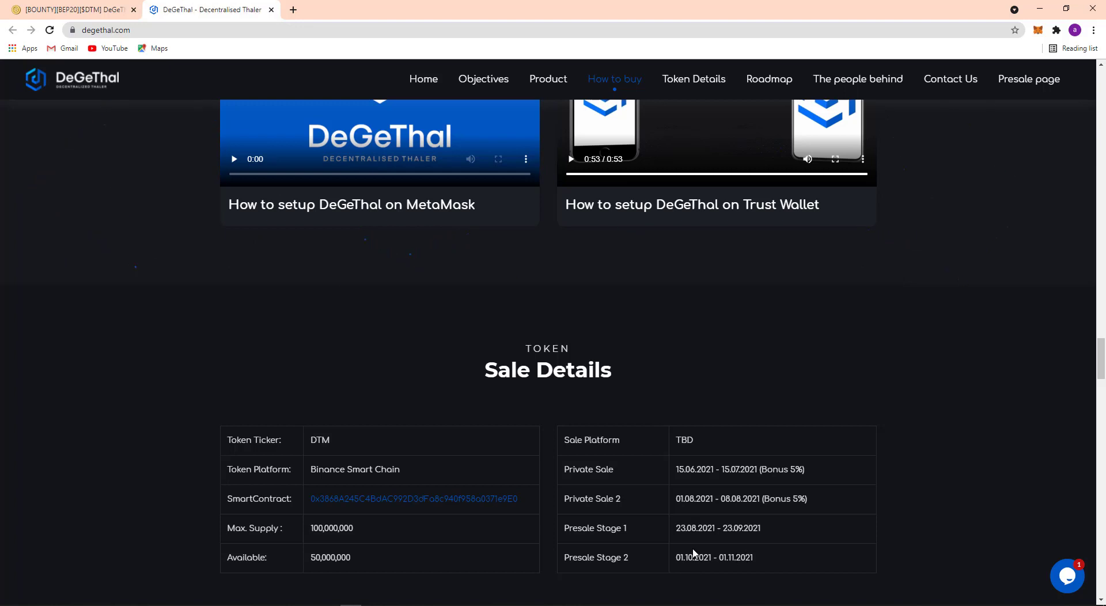
{"action": "scroll", "scroll_direction": "down", "scroll_amount": 3}
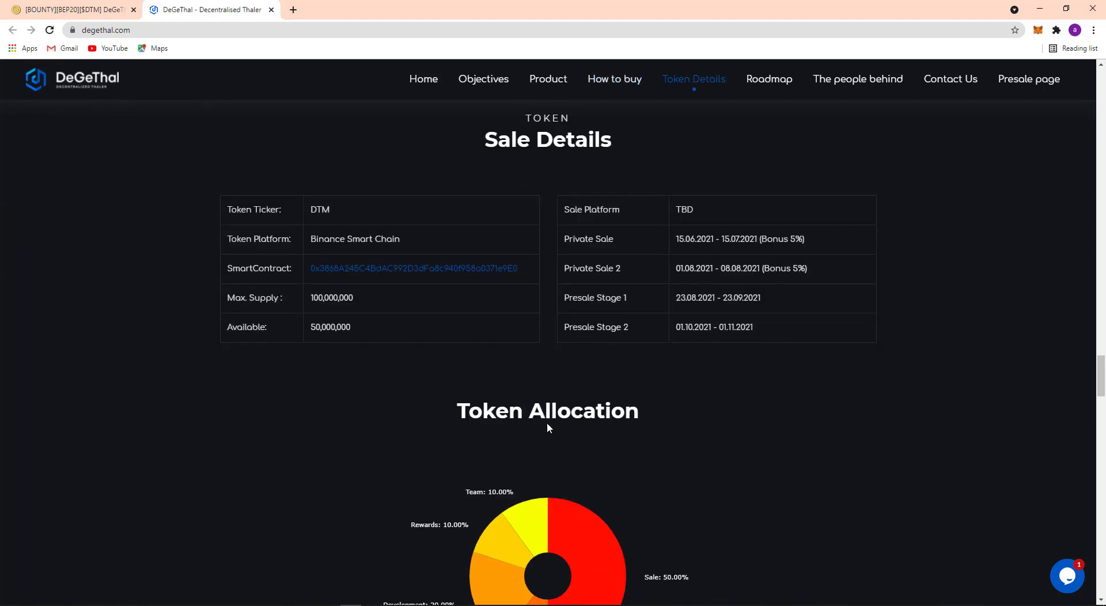
{"action": "scroll", "scroll_direction": "down", "scroll_amount": 3}
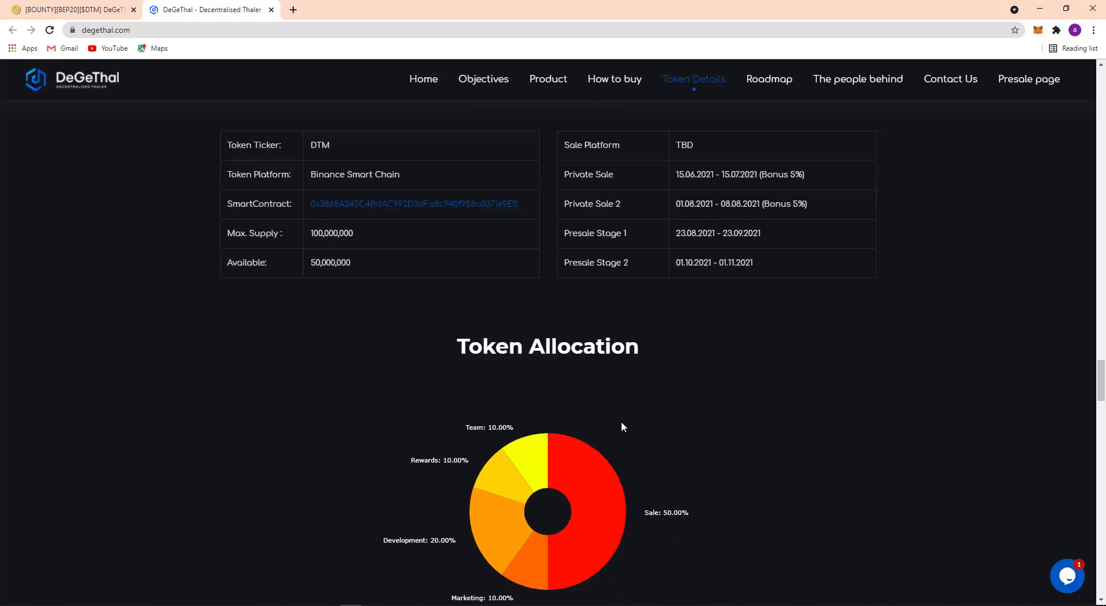
{"action": "scroll", "scroll_direction": "down", "scroll_amount": 3}
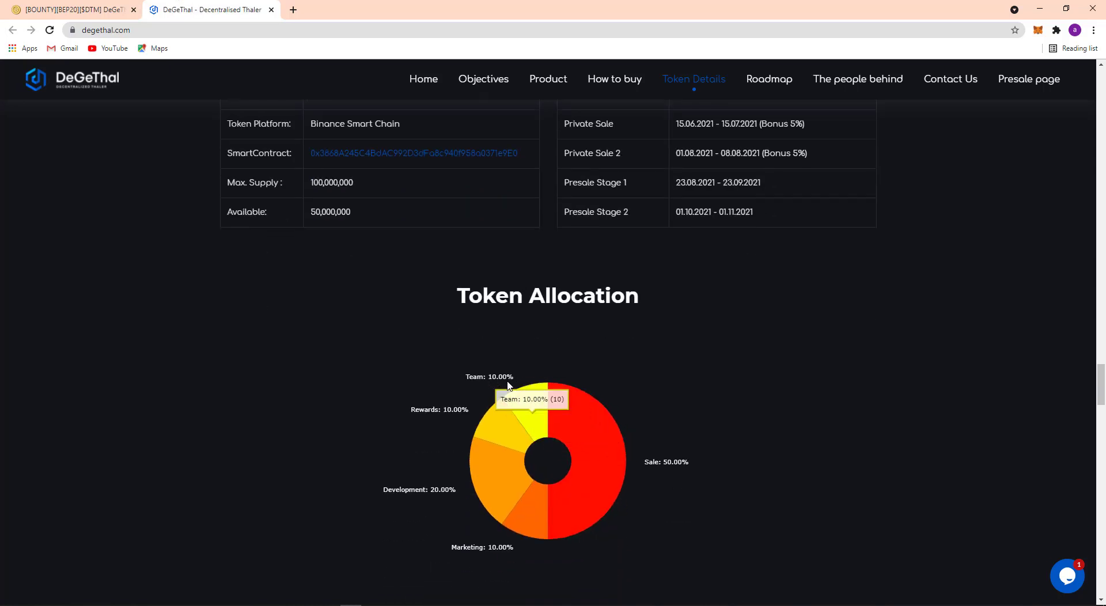
{"action": "mouse_move", "coordinate": [495, 437]}
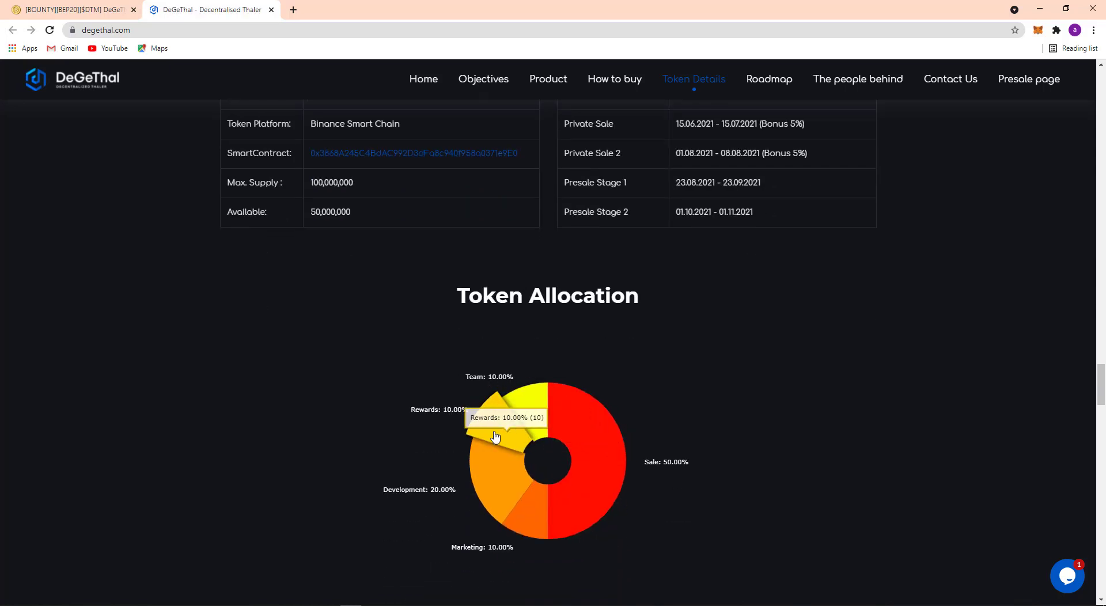
{"action": "mouse_move", "coordinate": [495, 487]}
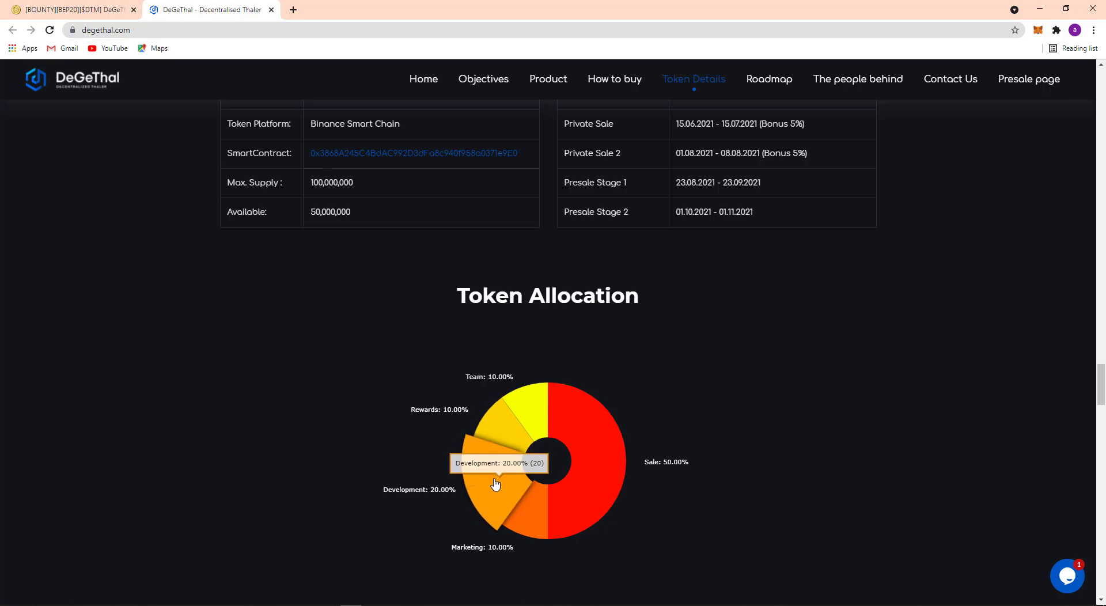
{"action": "mouse_move", "coordinate": [536, 547]}
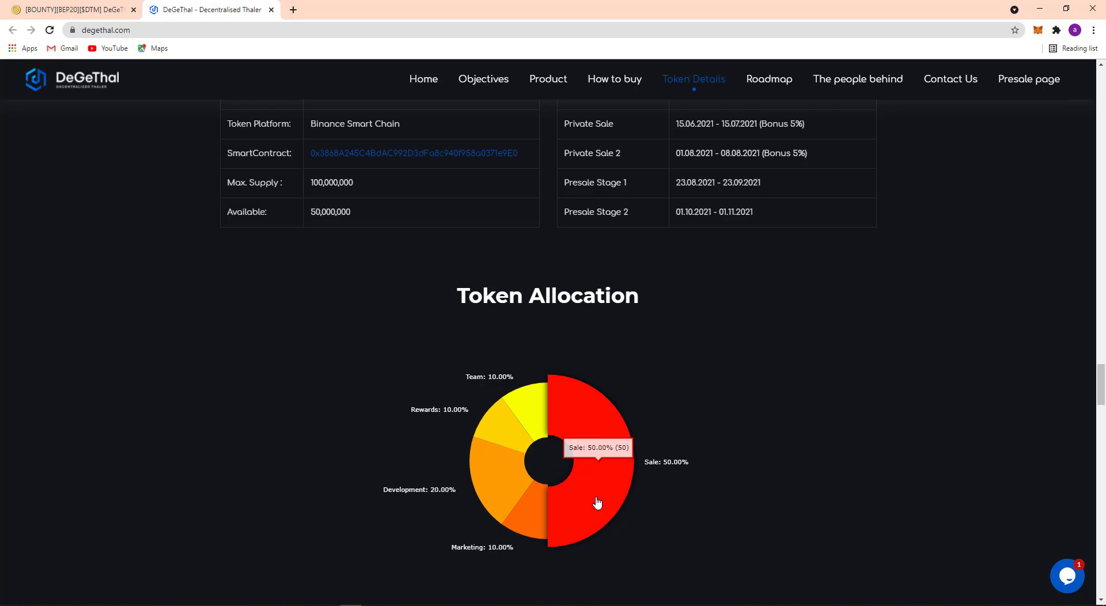
Step: Scroll to Transaction Fees: 3% to holders and 3% to the liquidity pool
{"action": "scroll", "scroll_direction": "down", "scroll_amount": 3}
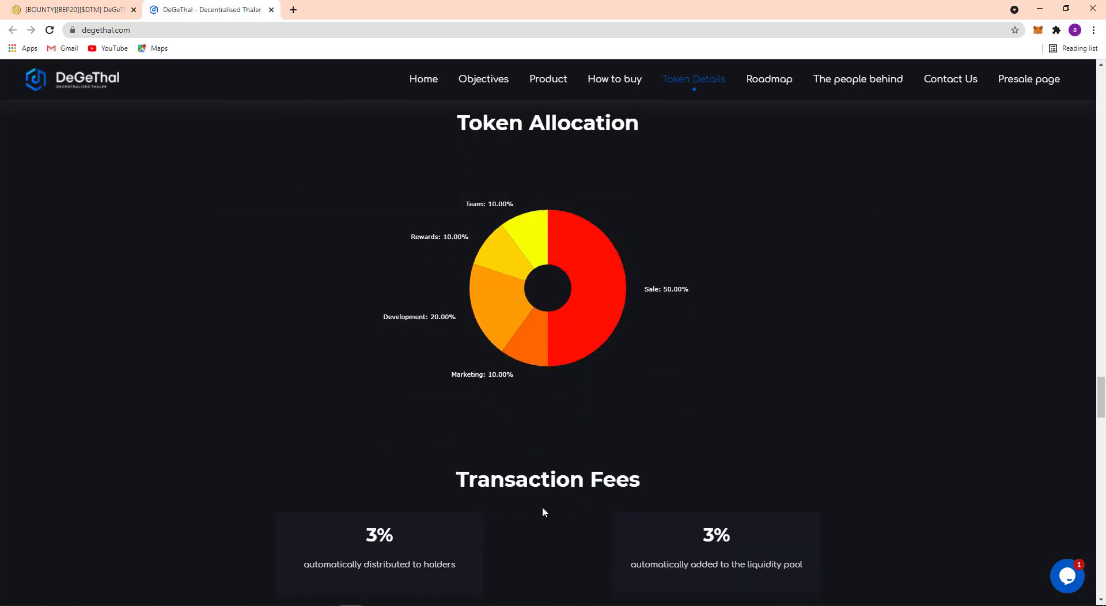
{"action": "scroll", "scroll_direction": "down", "scroll_amount": 3}
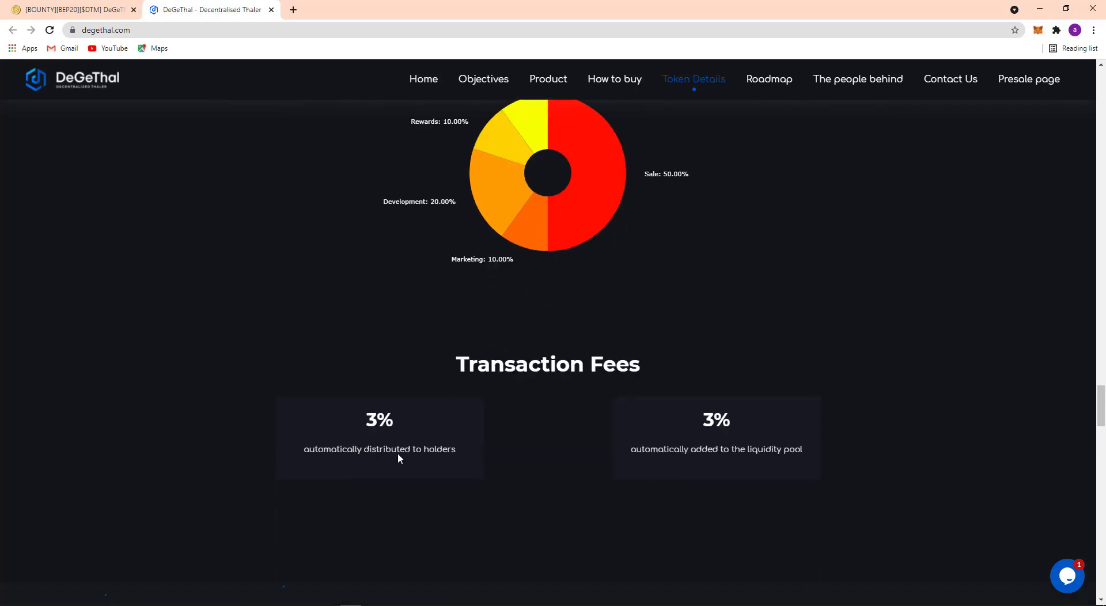
{"action": "mouse_move", "coordinate": [676, 476]}
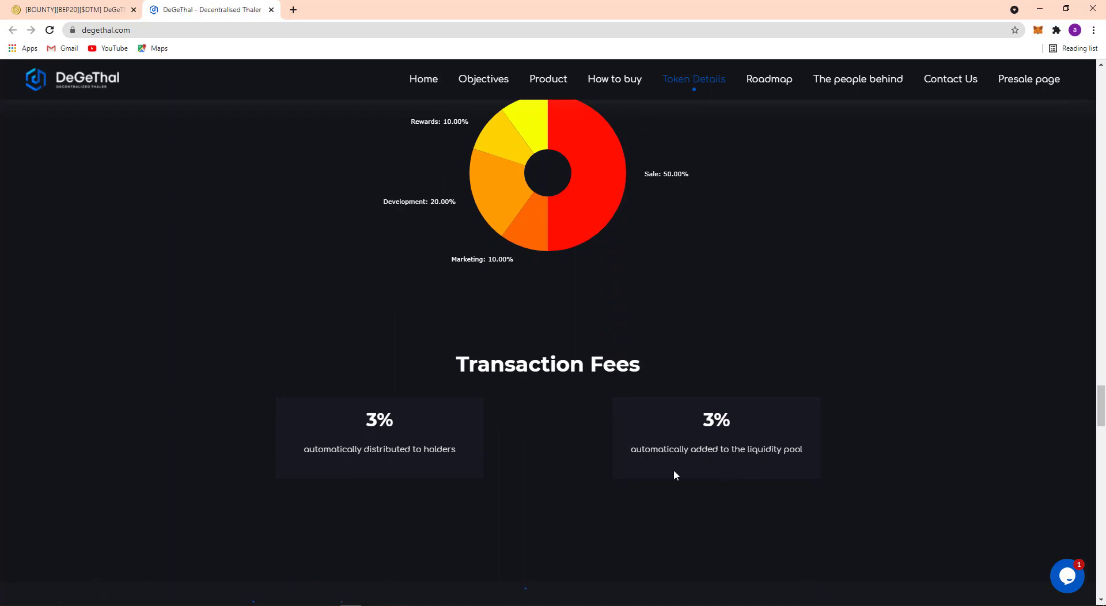
{"action": "mouse_move", "coordinate": [700, 475]}
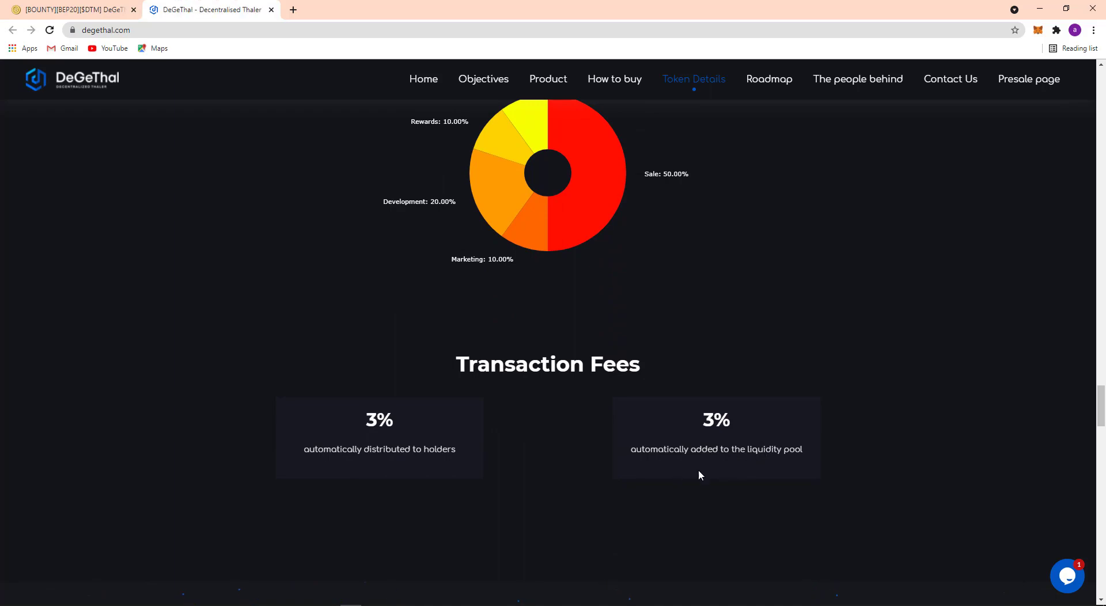
{"action": "scroll", "scroll_direction": "down", "scroll_amount": 3}
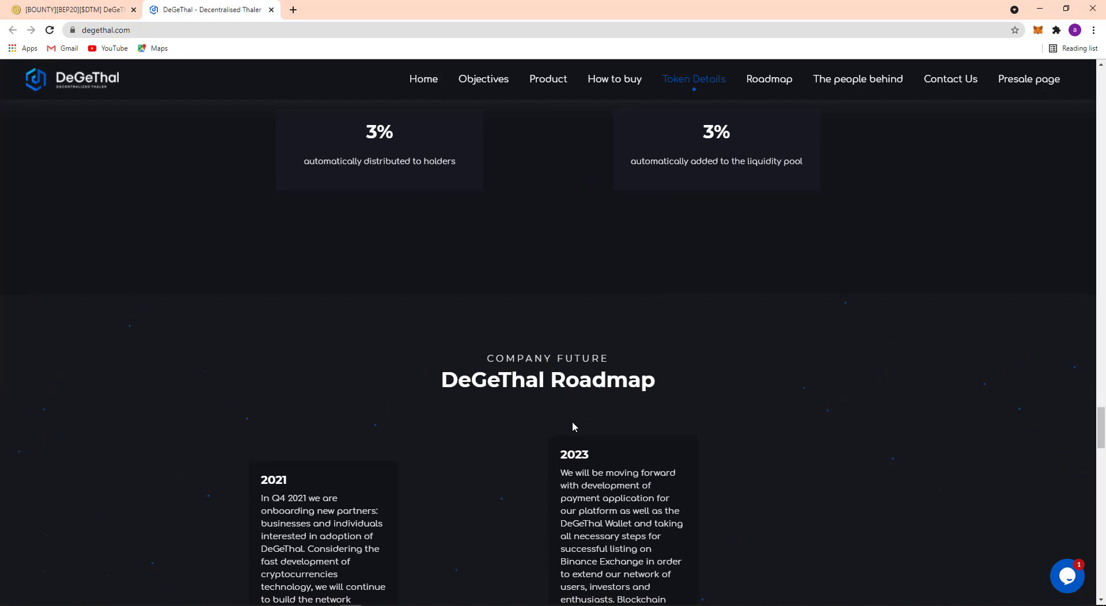
{"action": "mouse_move", "coordinate": [608, 430]}
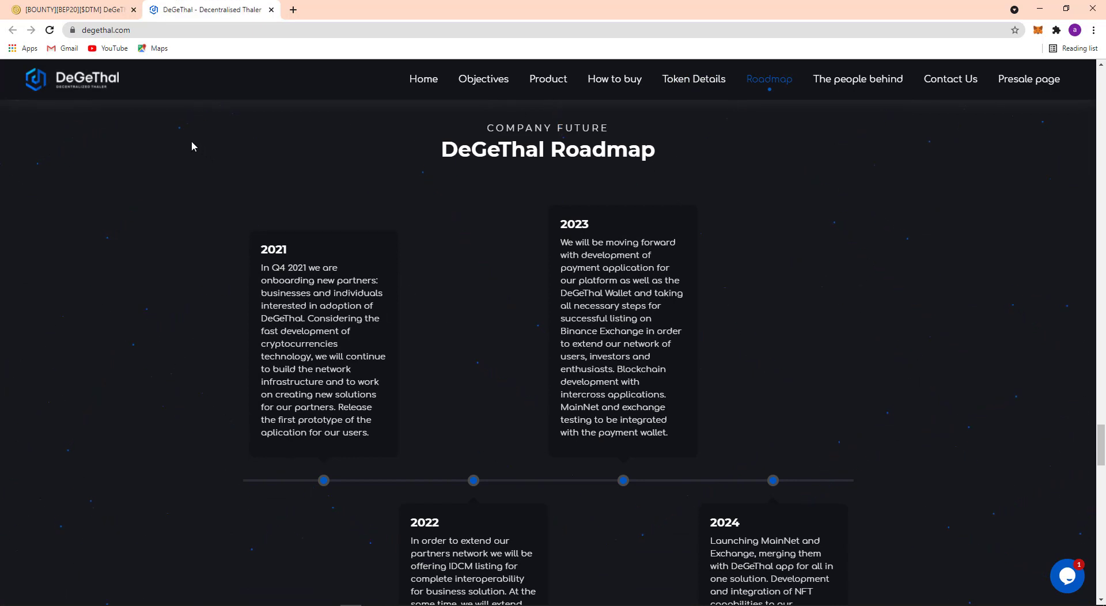
{"action": "mouse_move", "coordinate": [248, 258]}
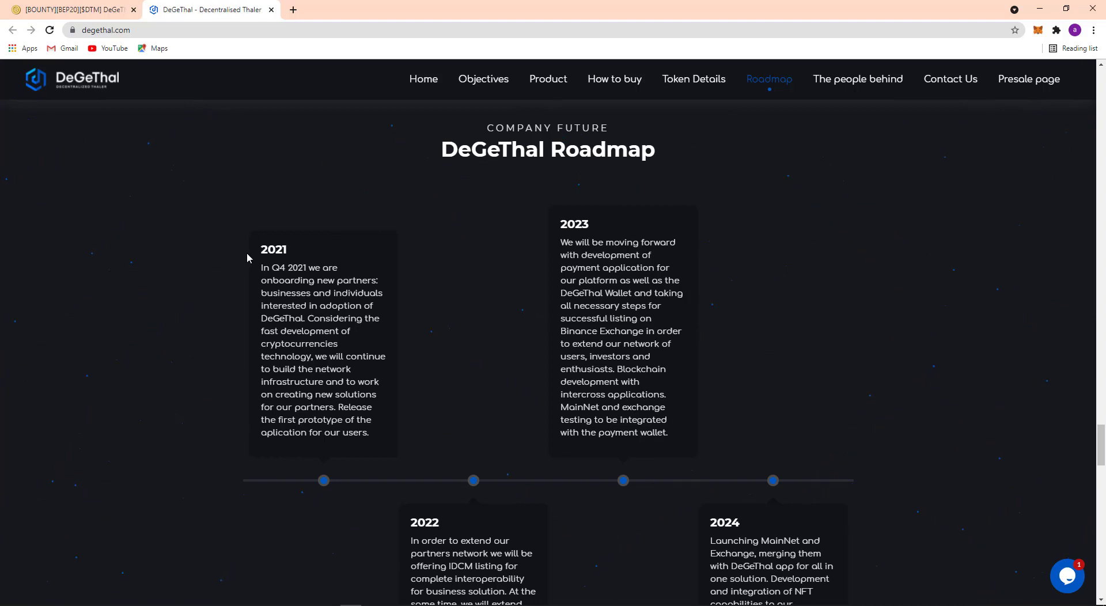
{"action": "mouse_move", "coordinate": [257, 261]}
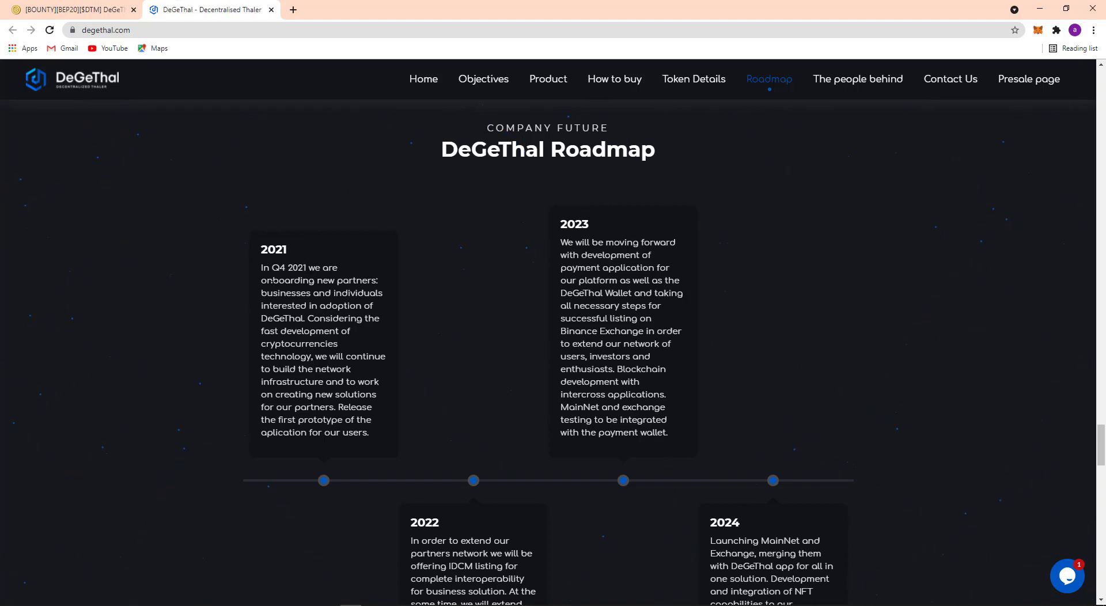
{"action": "mouse_move", "coordinate": [286, 329]}
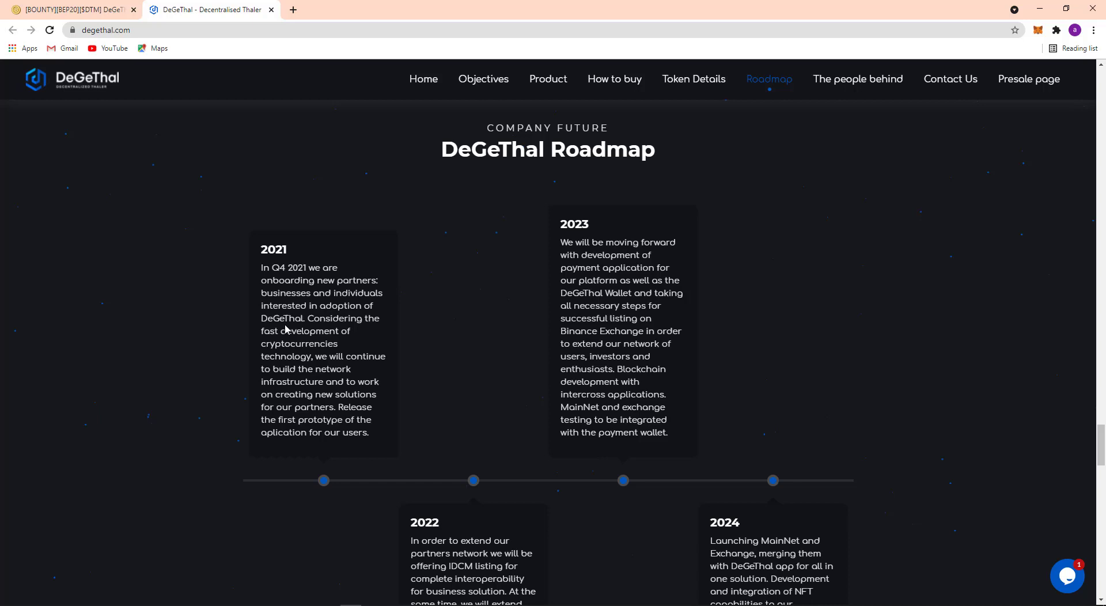
{"action": "mouse_move", "coordinate": [286, 329]}
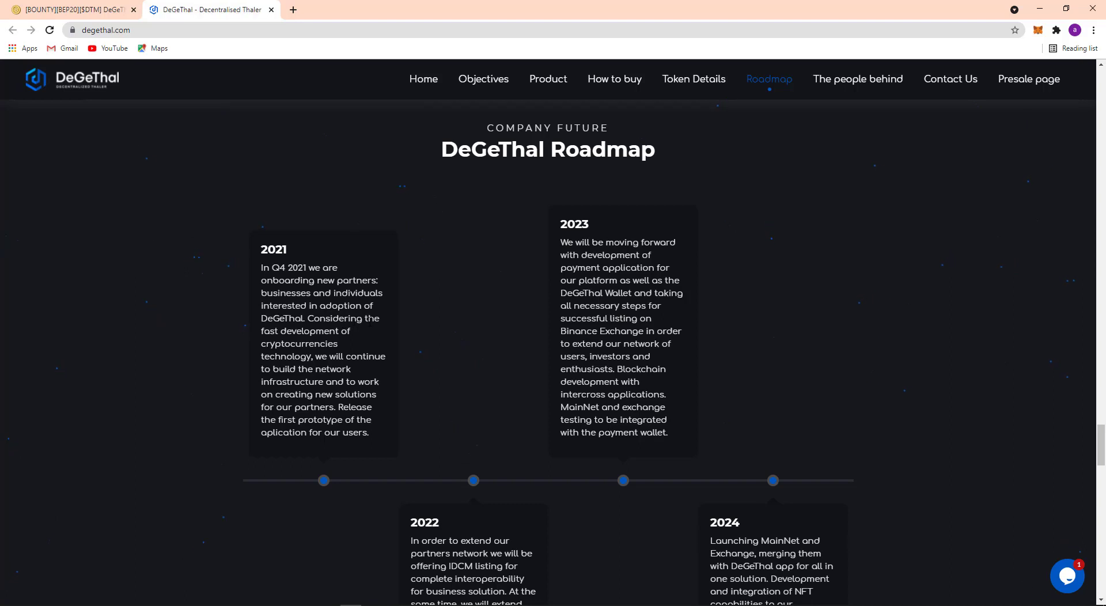
{"action": "mouse_move", "coordinate": [311, 342]}
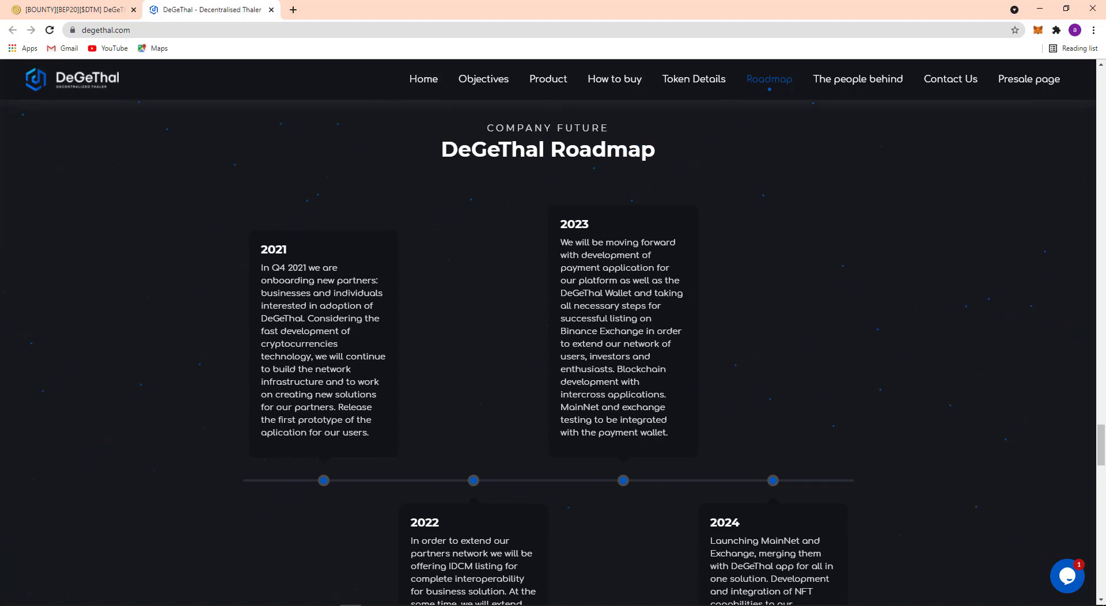
{"action": "mouse_move", "coordinate": [334, 406]}
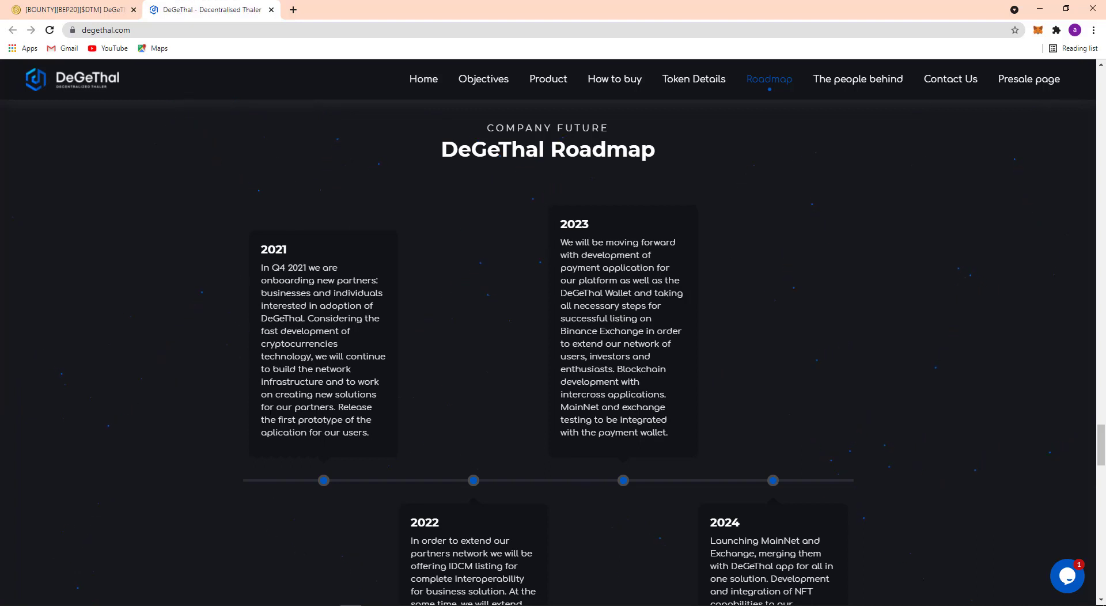
{"action": "mouse_move", "coordinate": [297, 432]}
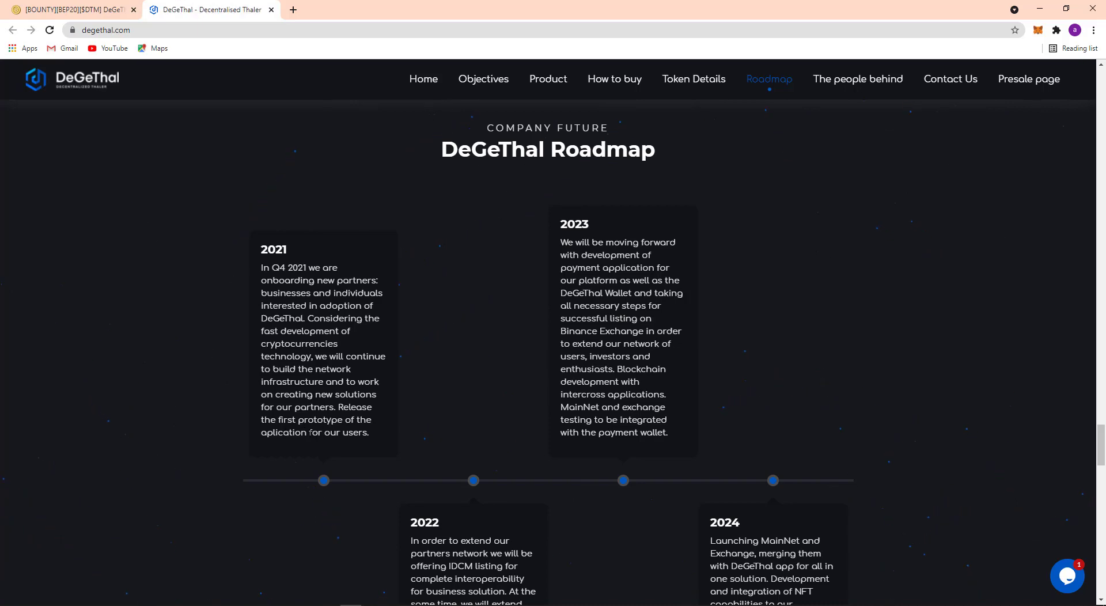
Step: Scroll to read the full 2022 and 2024 roadmap cards above the Executive Team heading
{"action": "scroll", "scroll_direction": "down", "scroll_amount": 3}
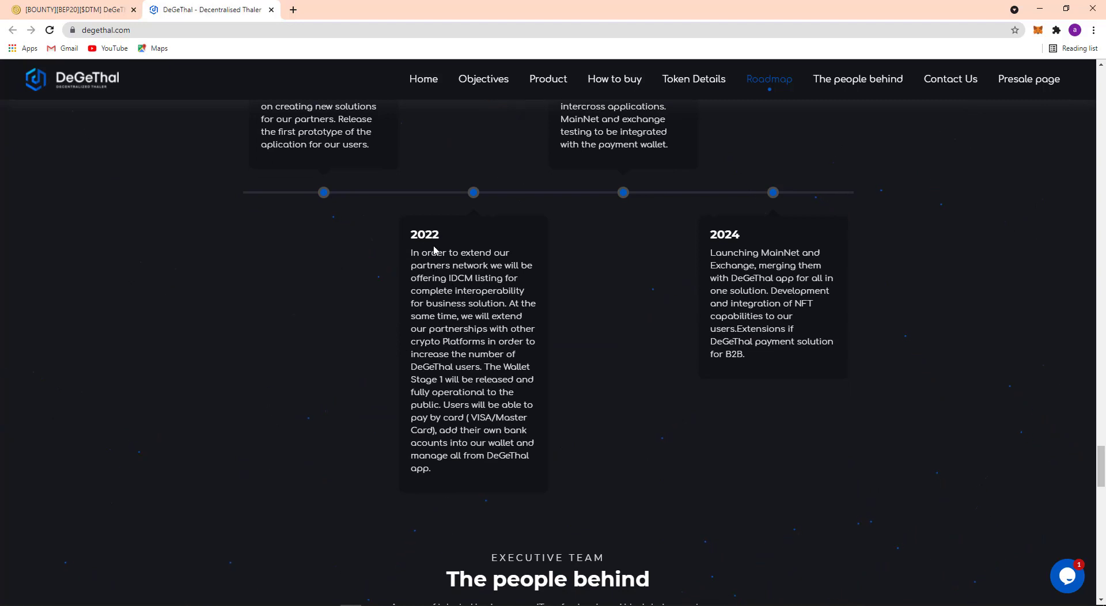
{"action": "mouse_move", "coordinate": [466, 276]}
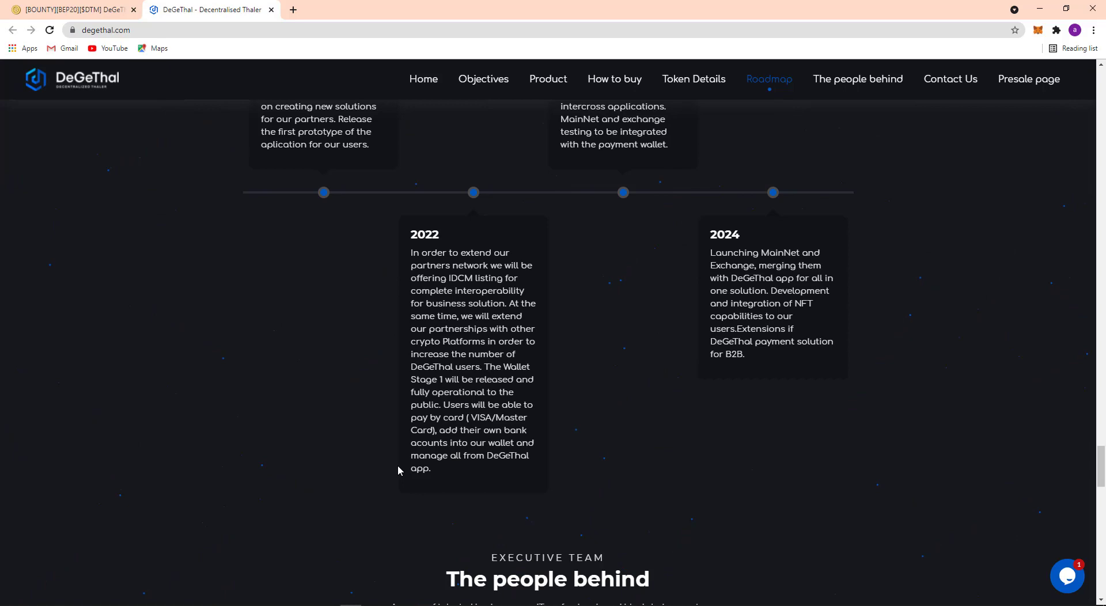
Step: Scroll back up to the Company Future heading with the 2021 and 2023 entries
{"action": "scroll", "scroll_direction": "up", "scroll_amount": 3}
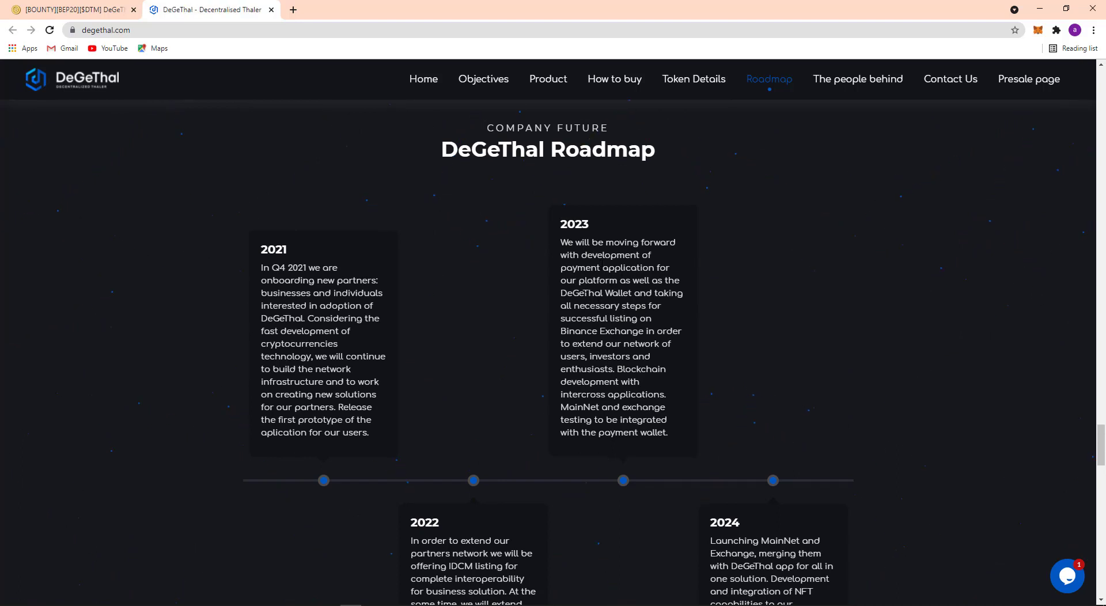
{"action": "mouse_move", "coordinate": [601, 316]}
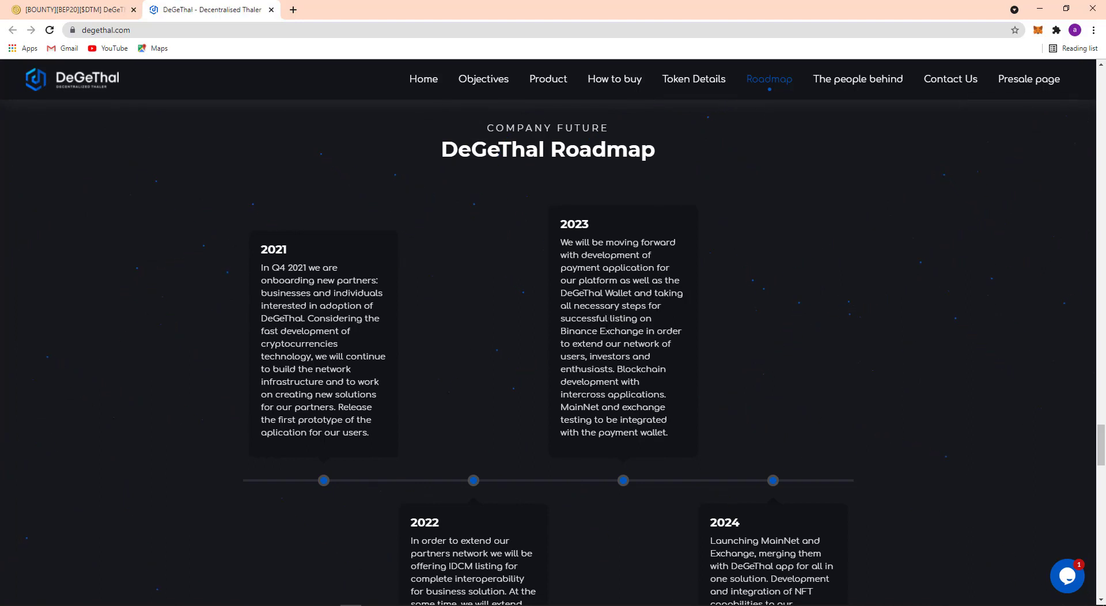
{"action": "mouse_move", "coordinate": [634, 331]}
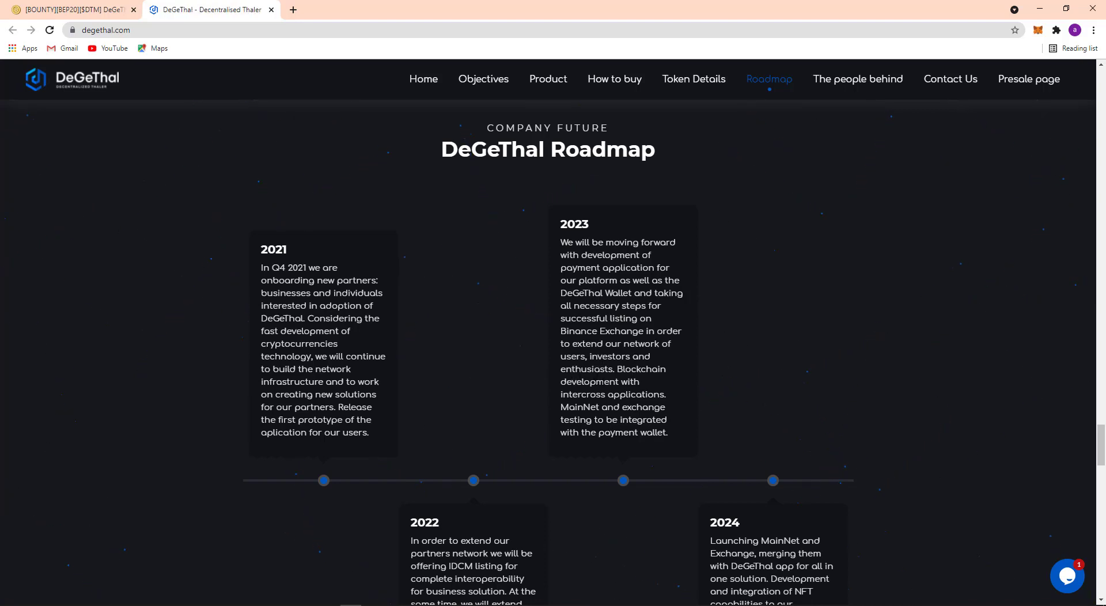
{"action": "mouse_move", "coordinate": [564, 405]}
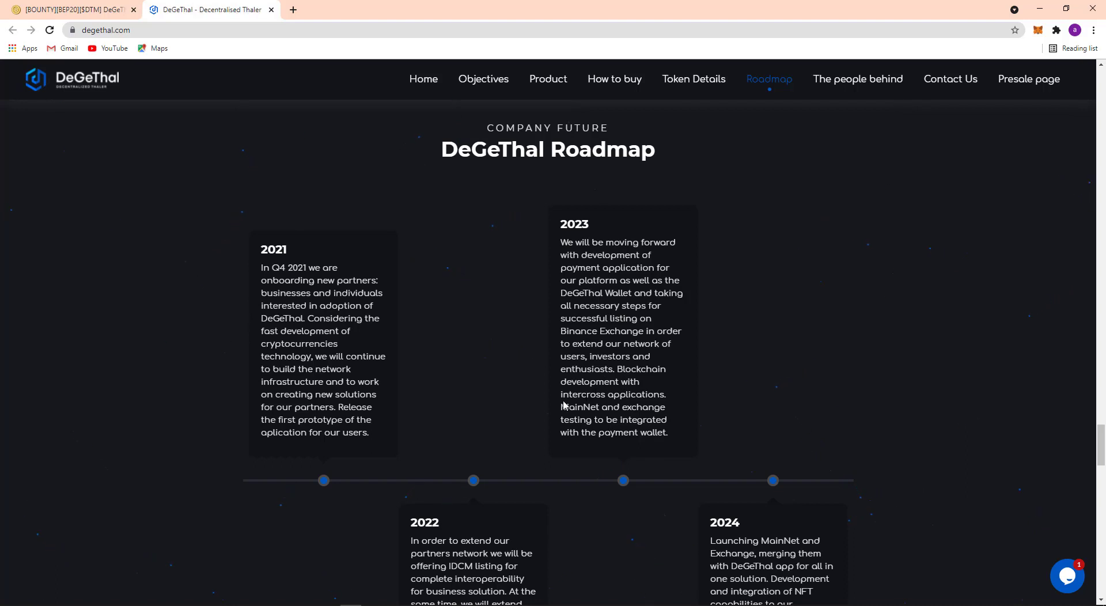
{"action": "mouse_move", "coordinate": [610, 407]}
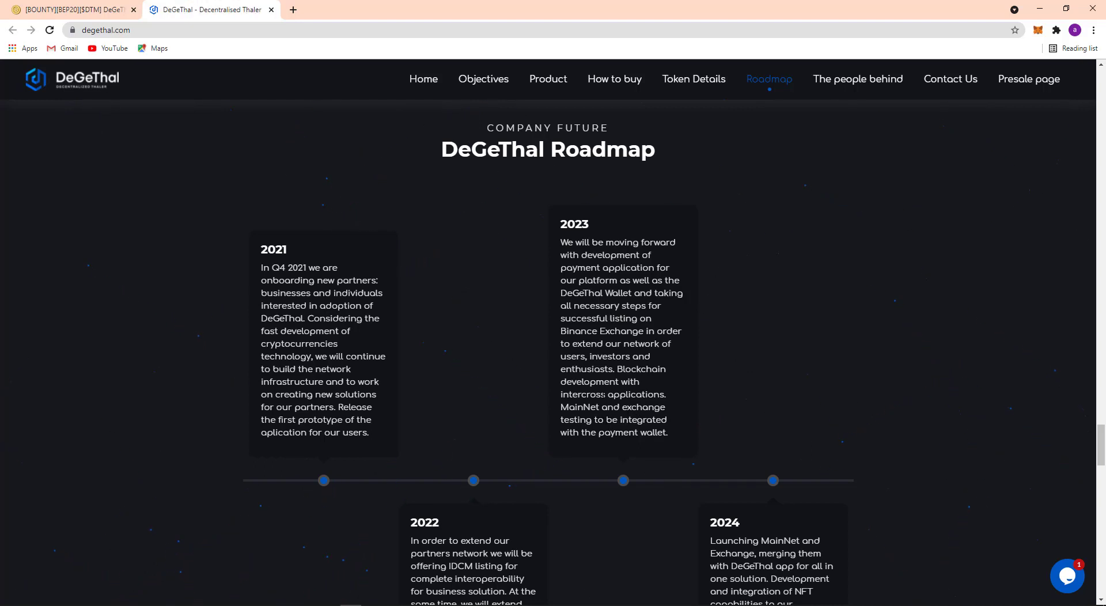
Step: Scroll down again to the 2022 and 2024 cards covering Wallet Stage 1 and MainNet launch
{"action": "scroll", "scroll_direction": "down", "scroll_amount": 3}
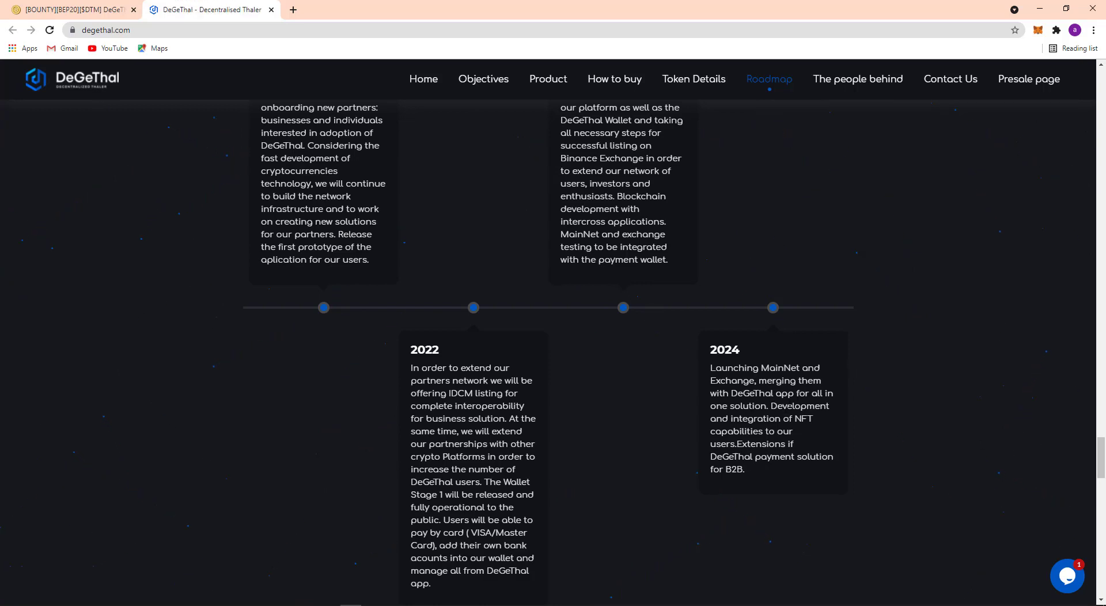
{"action": "mouse_move", "coordinate": [737, 432]}
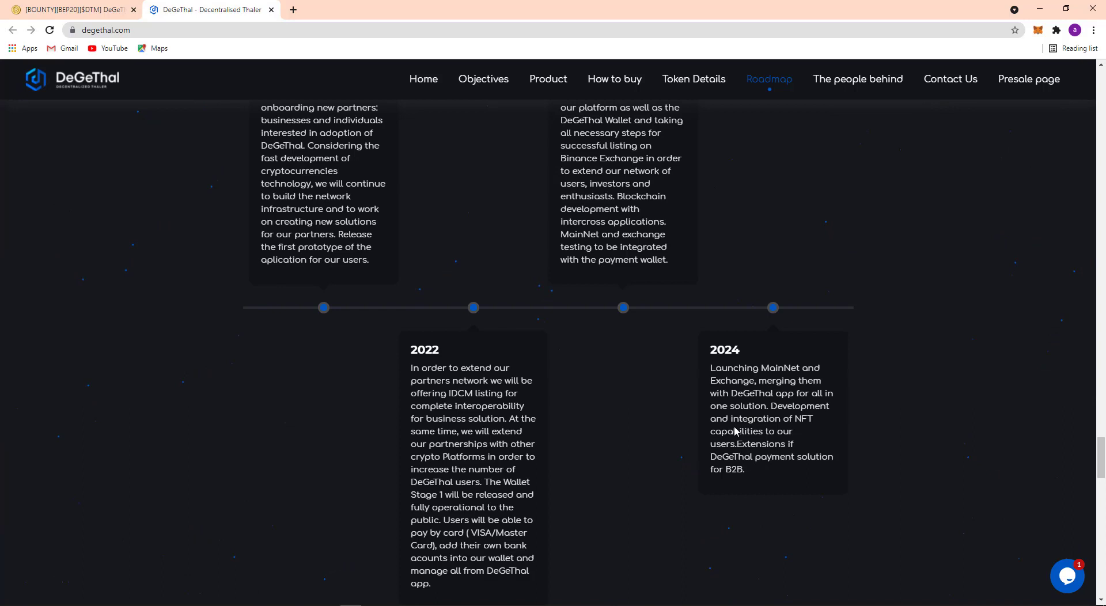
{"action": "mouse_move", "coordinate": [732, 442]}
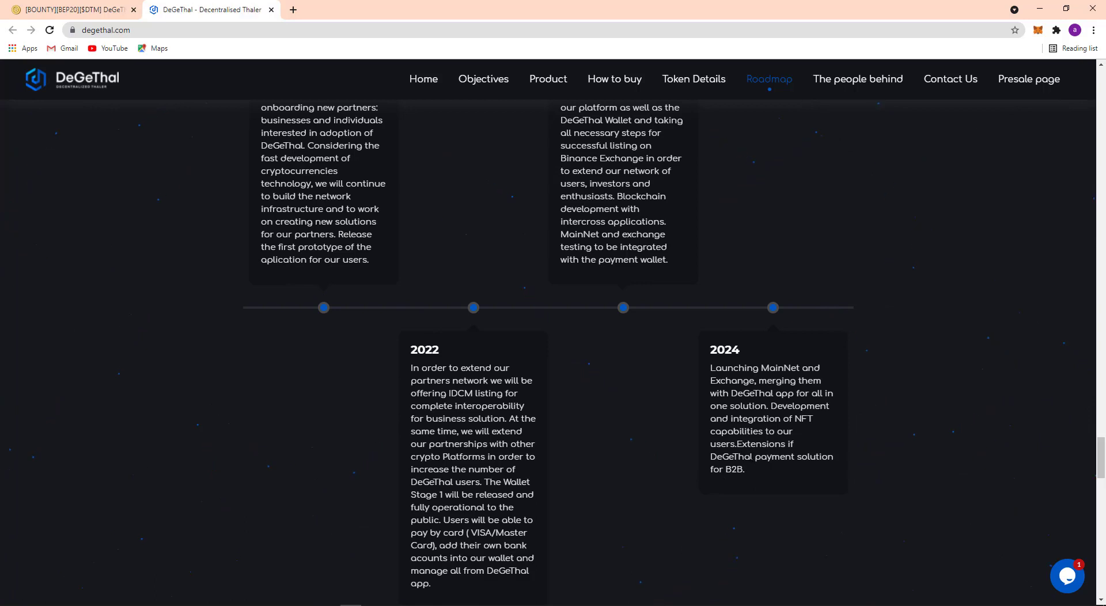
{"action": "scroll", "scroll_direction": "down", "scroll_amount": 3}
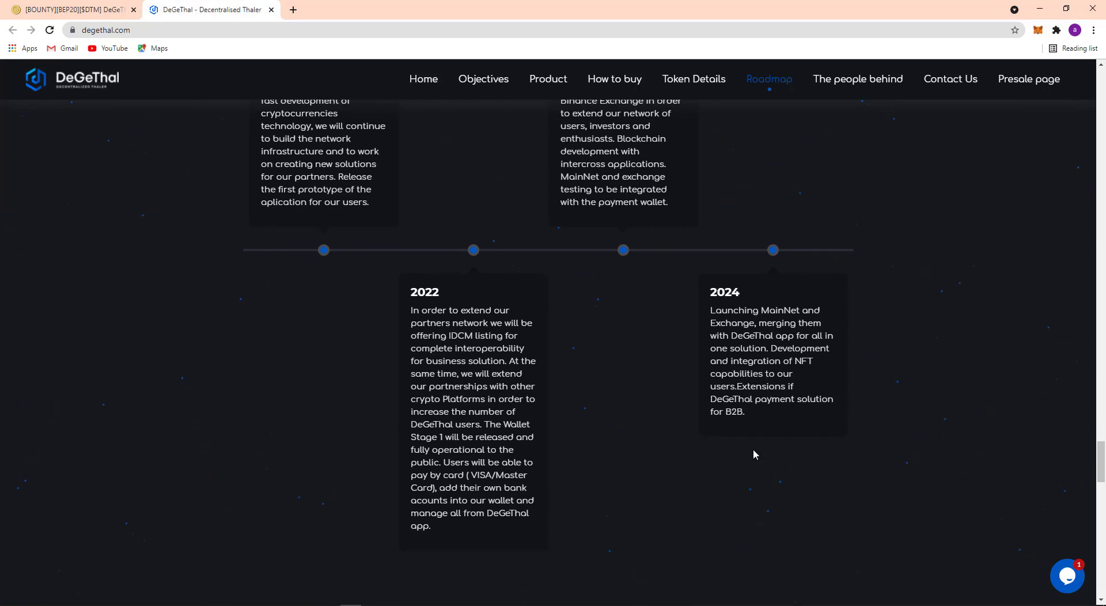
{"action": "mouse_move", "coordinate": [651, 390]}
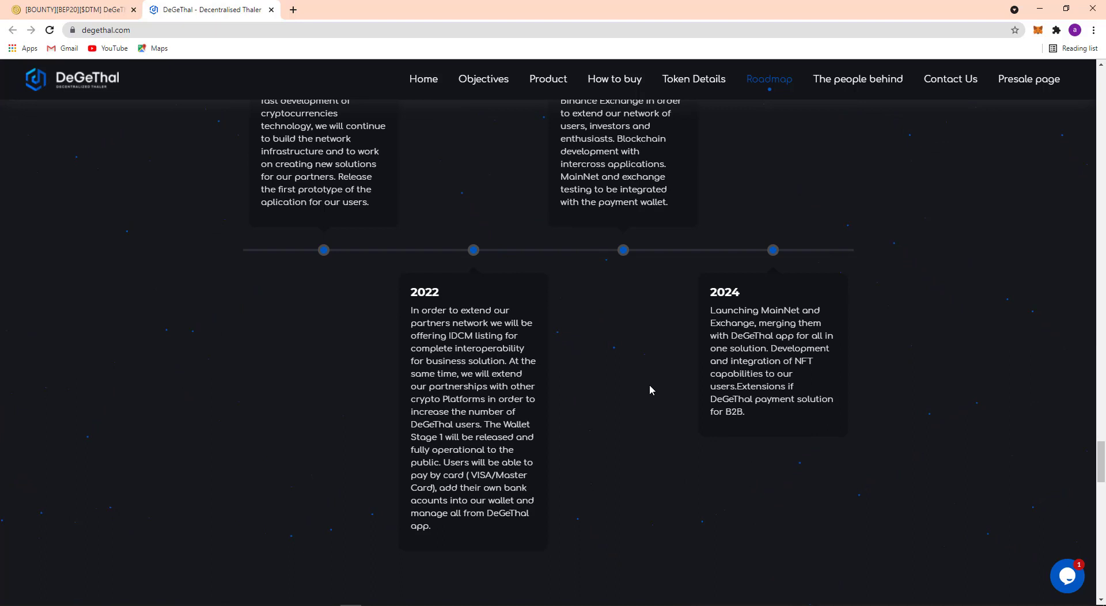
{"action": "mouse_move", "coordinate": [599, 397]}
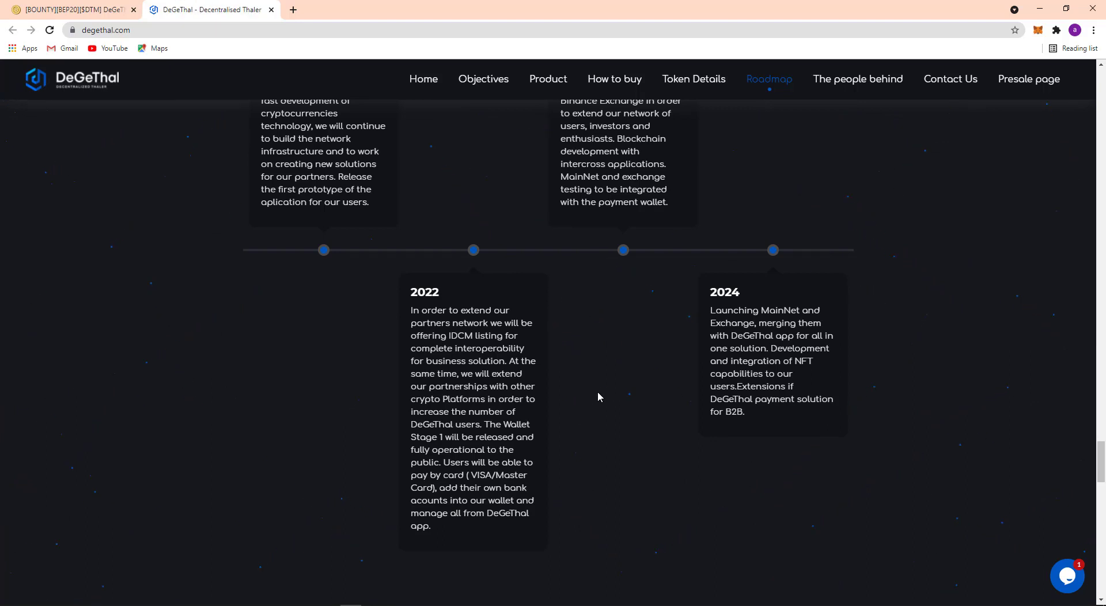
{"action": "mouse_move", "coordinate": [636, 391]}
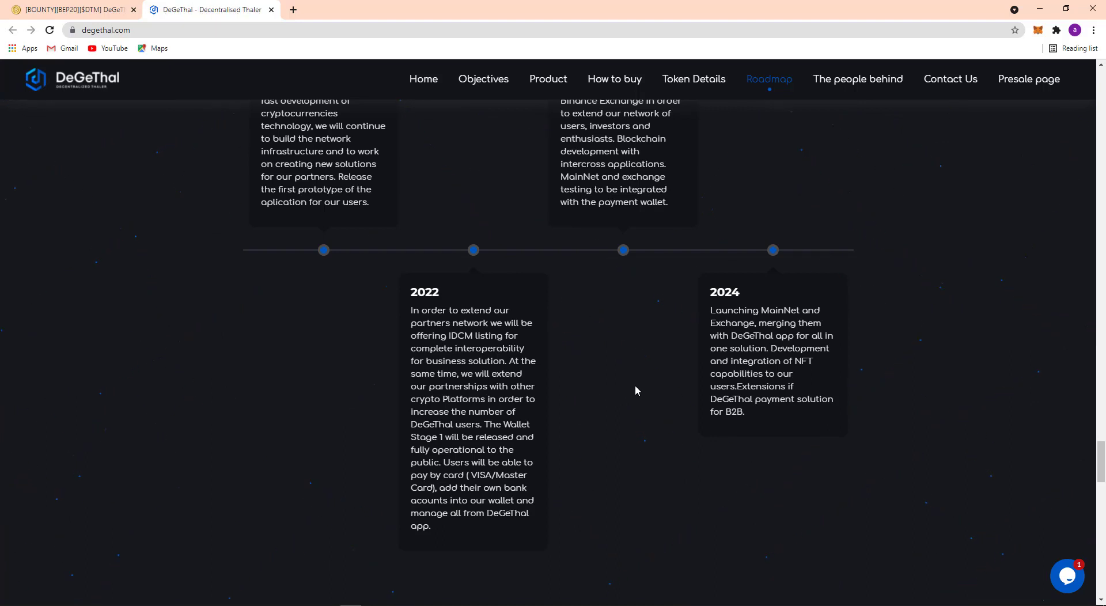
{"action": "mouse_move", "coordinate": [632, 394]}
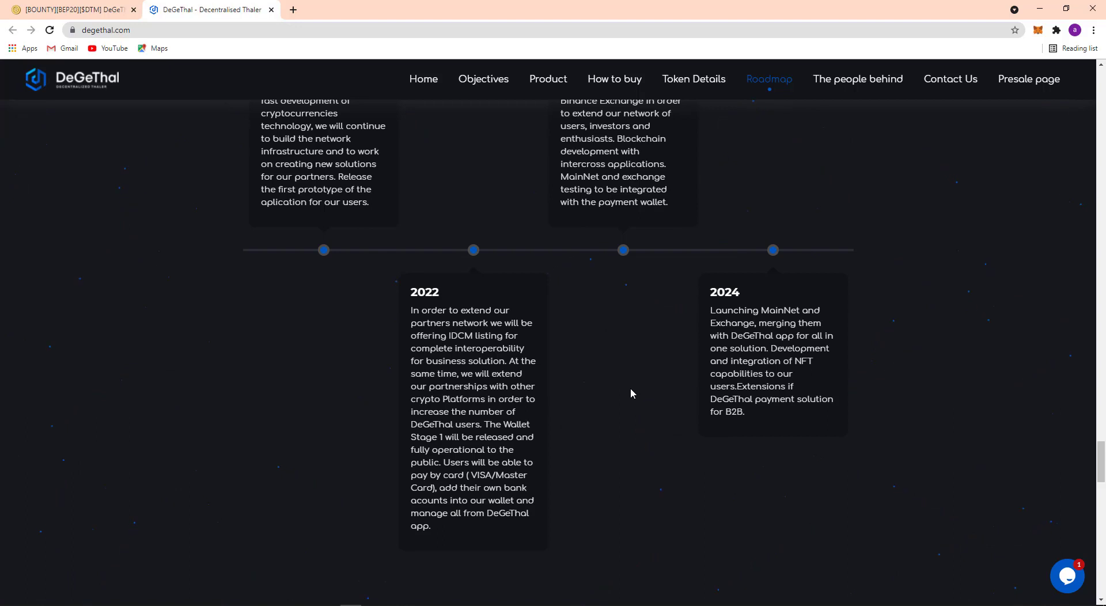